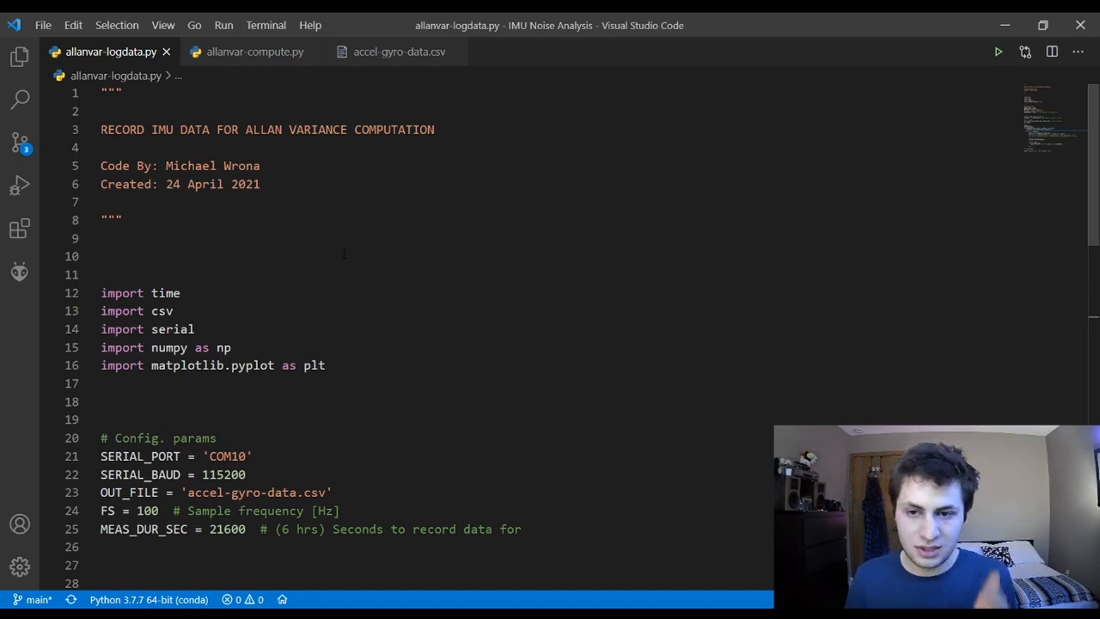
Review allanvar-logdata.py's recording duration, glance at accel-gyro-data.csv, then switch to allanvar-compute.py
{"action": "scroll", "scroll_direction": "down", "scroll_amount": 3}
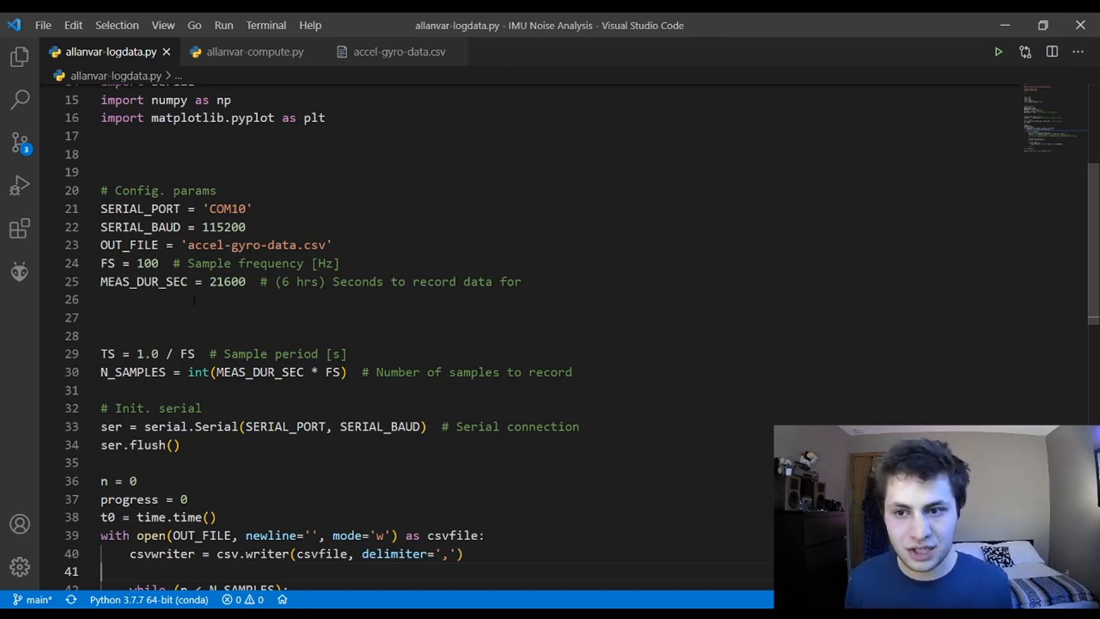
{"action": "scroll", "scroll_direction": "down", "scroll_amount": 3}
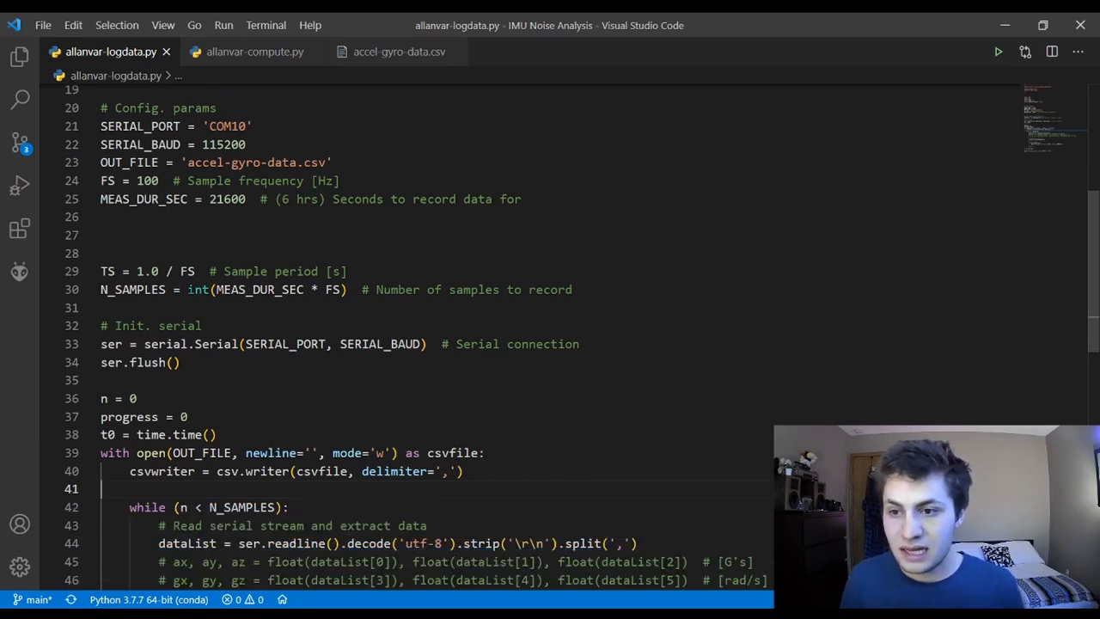
{"action": "double_click", "coordinate": [116, 180]}
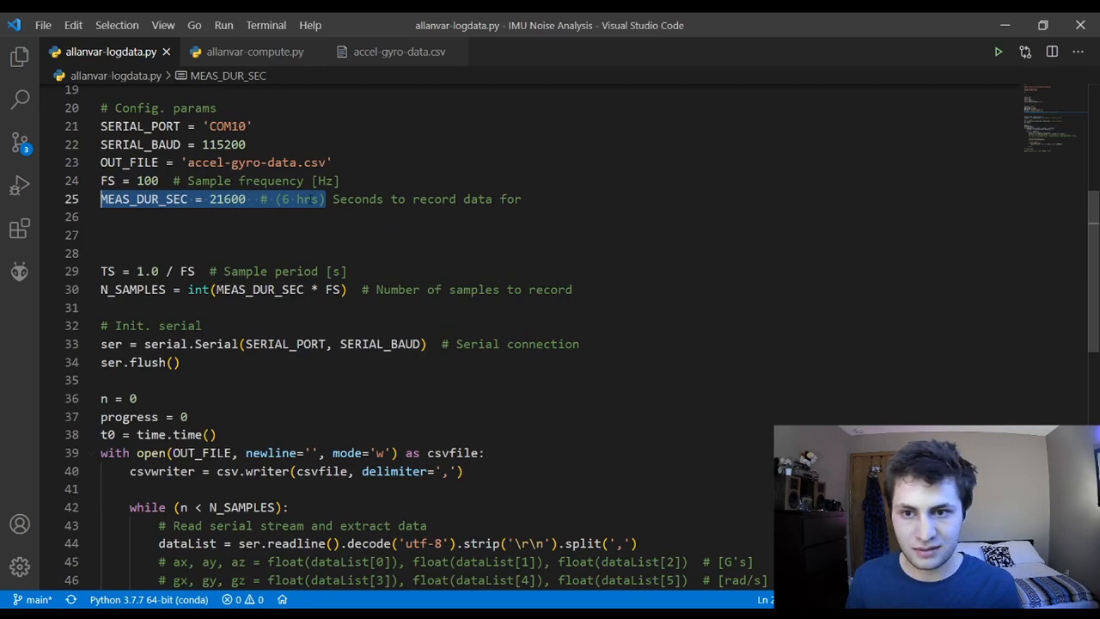
{"action": "scroll", "scroll_direction": "down", "scroll_amount": 3}
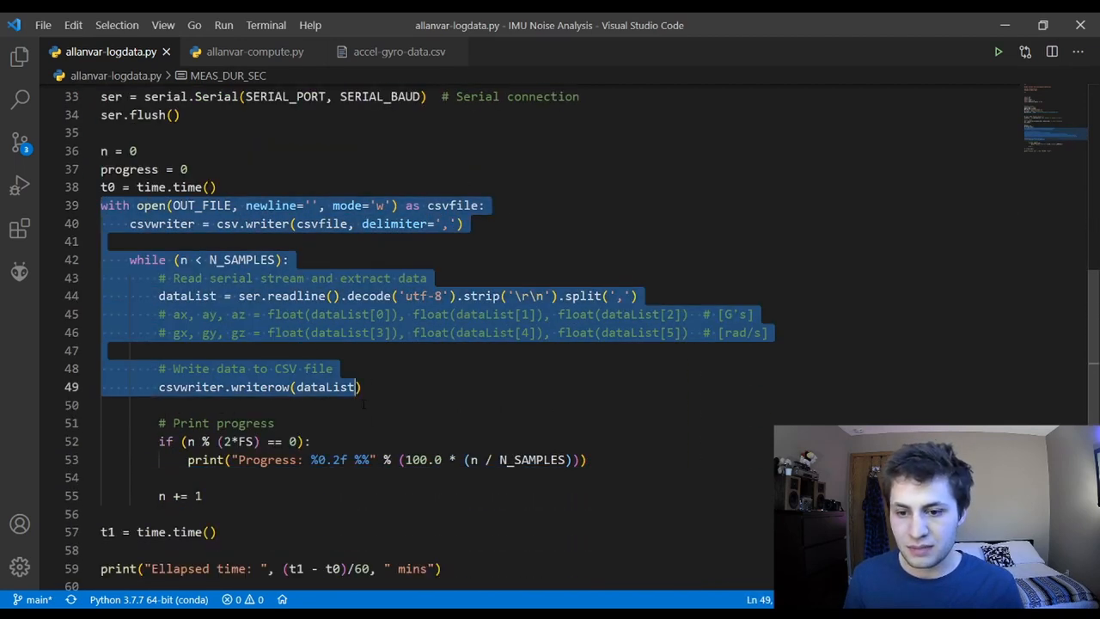
{"action": "left_click", "coordinate": [399, 52]}
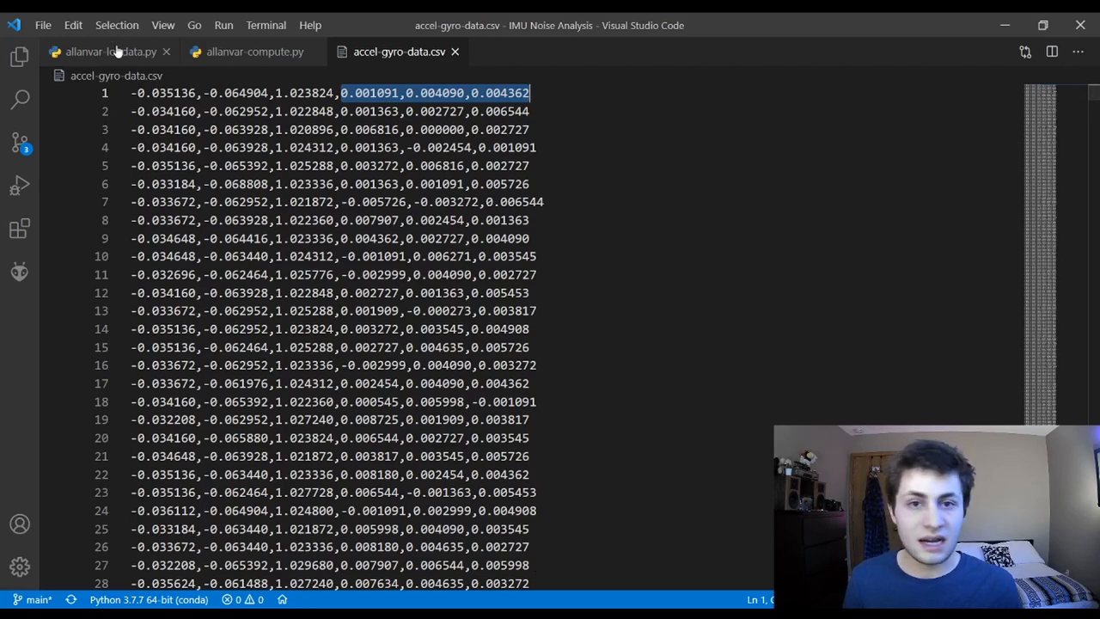
{"action": "left_click", "coordinate": [255, 52]}
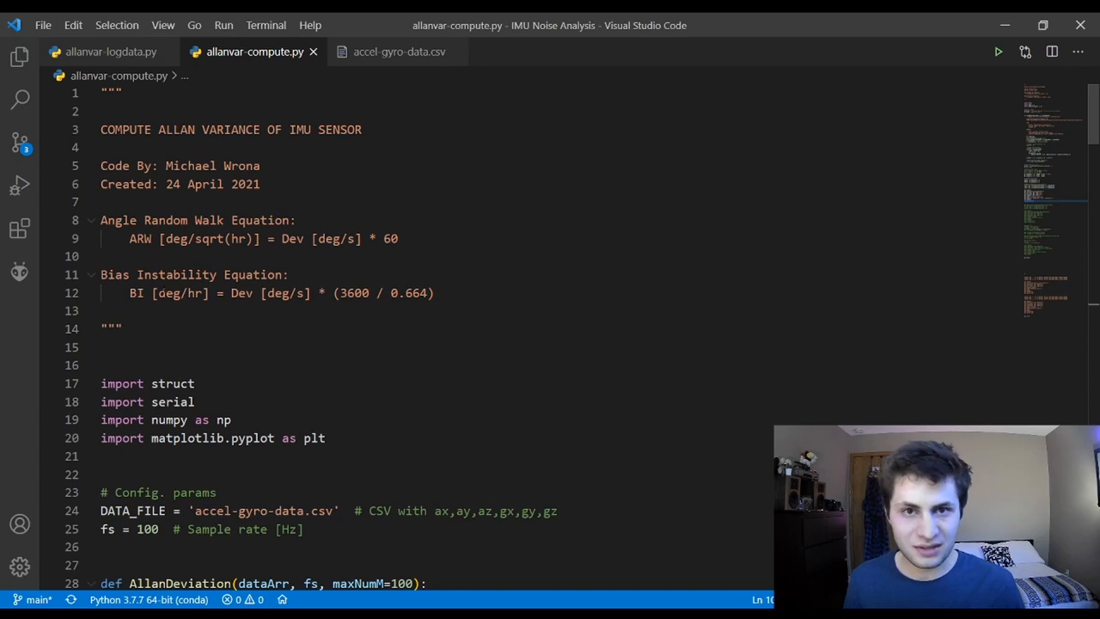
{"action": "scroll", "scroll_direction": "down", "scroll_amount": 3}
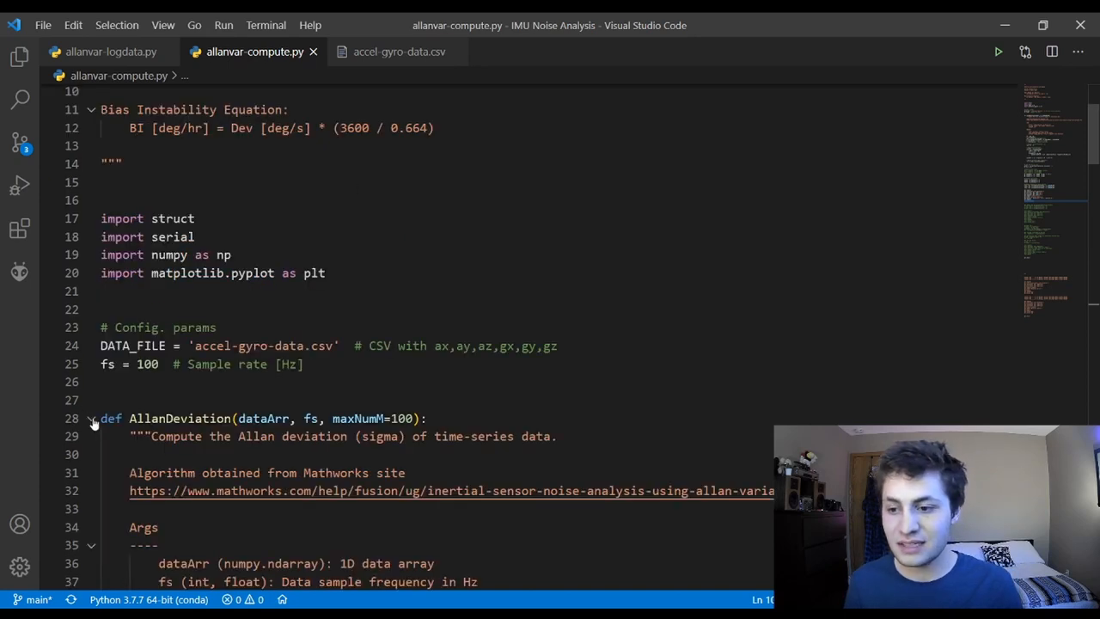
{"action": "left_click", "coordinate": [92, 418]}
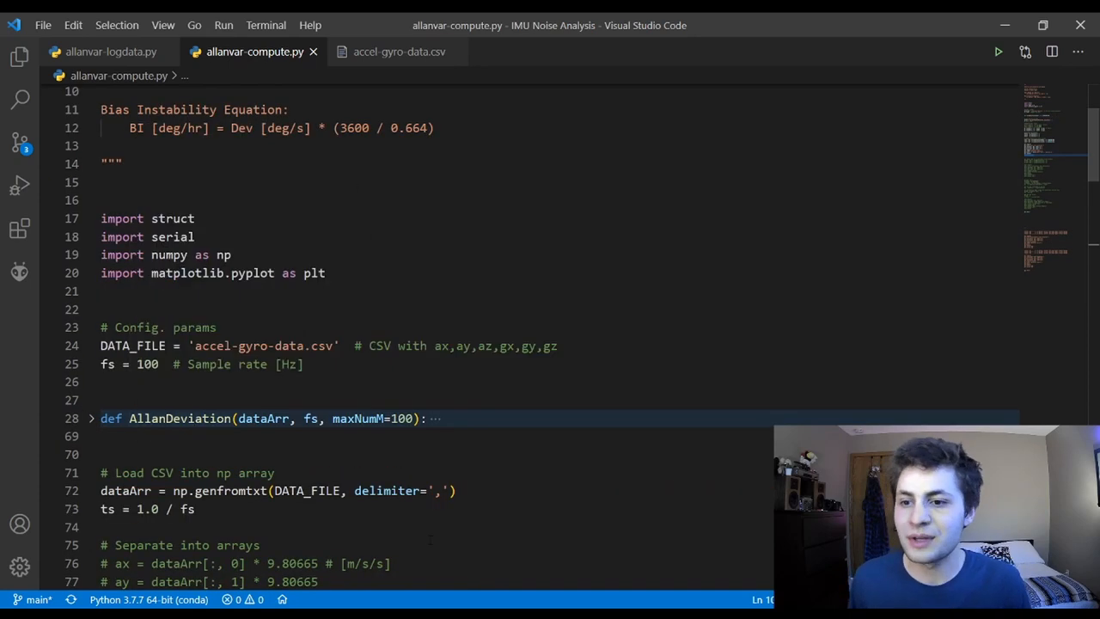
{"action": "scroll", "scroll_direction": "down", "scroll_amount": 3}
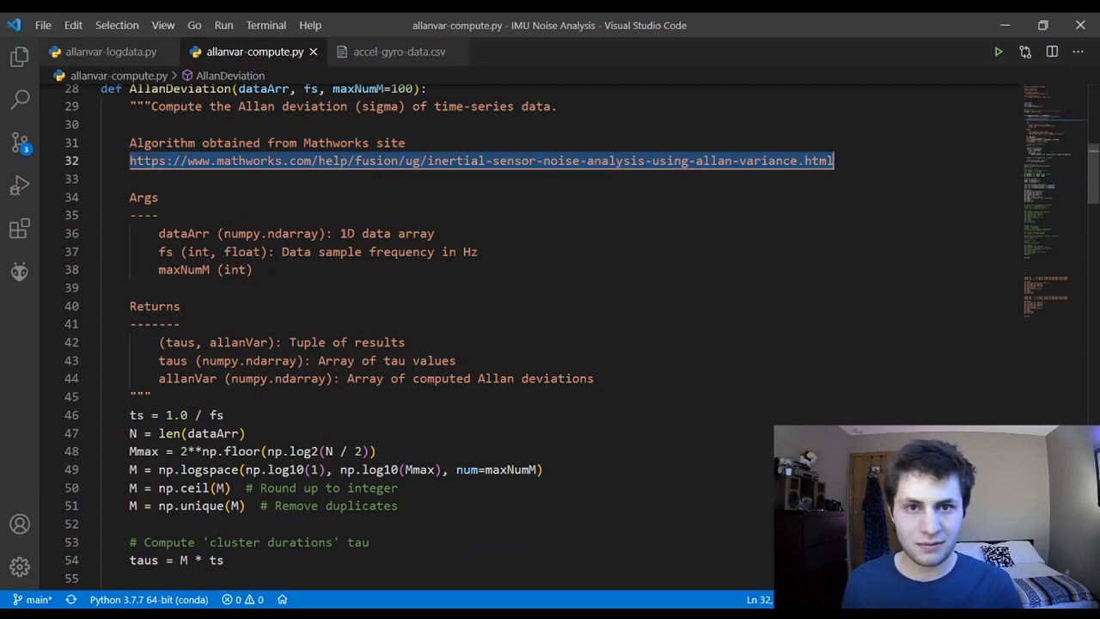
{"action": "scroll", "scroll_direction": "down", "scroll_amount": 3}
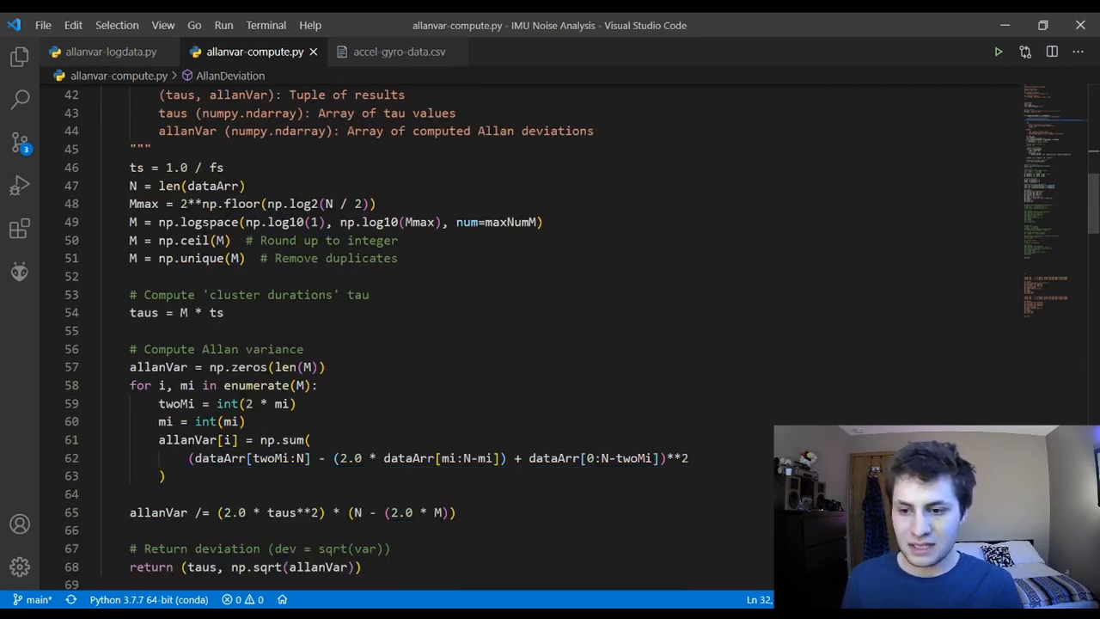
{"action": "left_click_drag", "start_coordinate": [134, 167], "coordinate": [243, 421]}
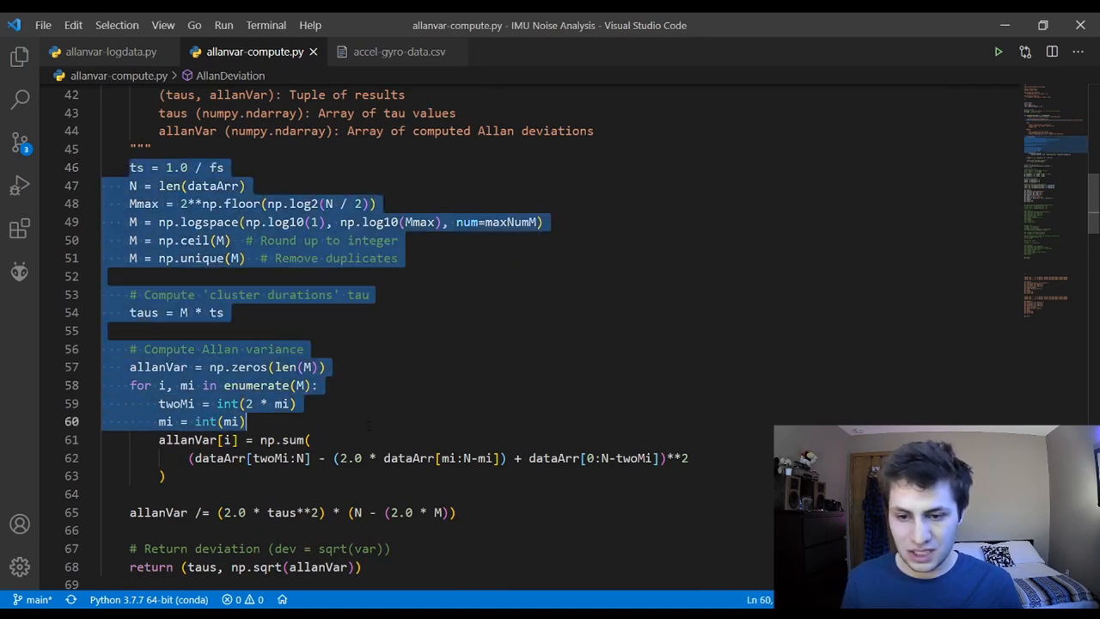
{"action": "scroll", "scroll_direction": "down", "scroll_amount": 3}
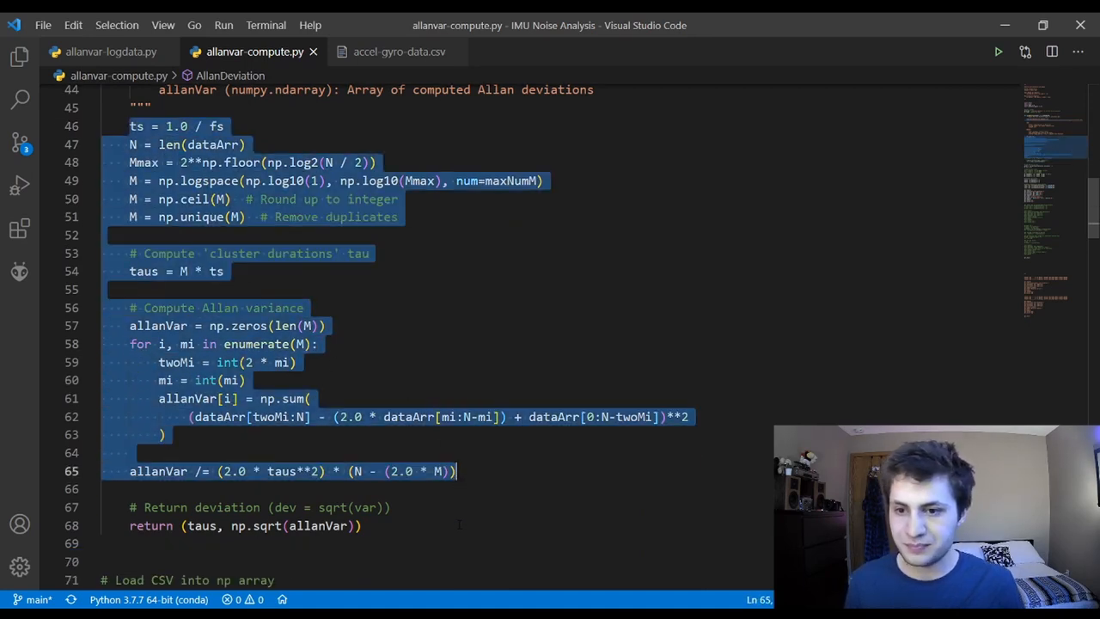
{"action": "scroll", "scroll_direction": "down", "scroll_amount": 3}
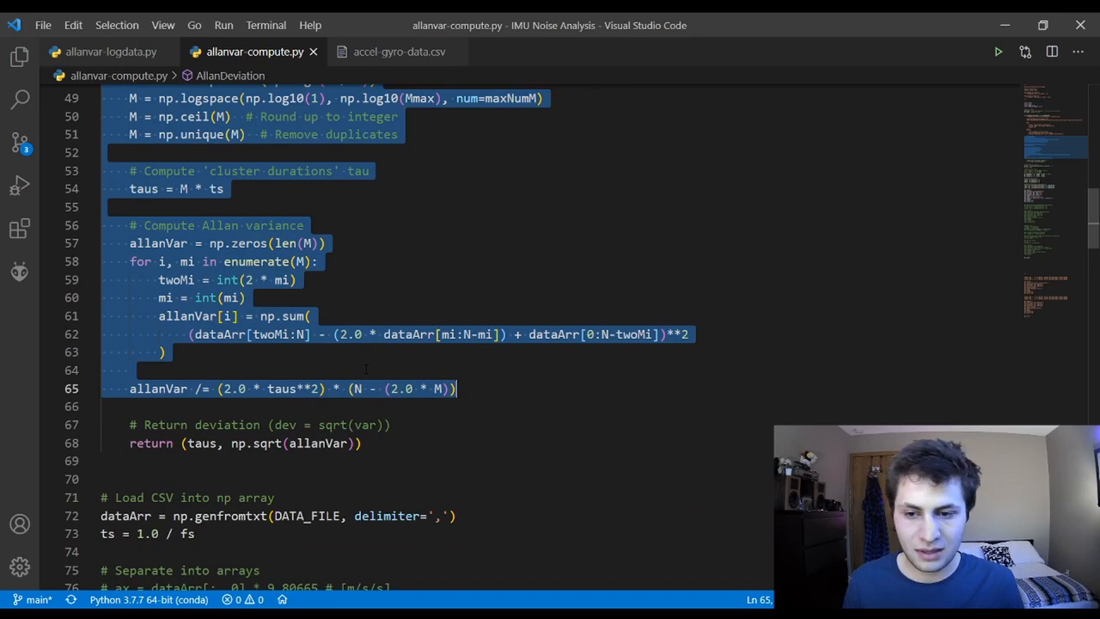
{"action": "scroll", "scroll_direction": "down", "scroll_amount": 3}
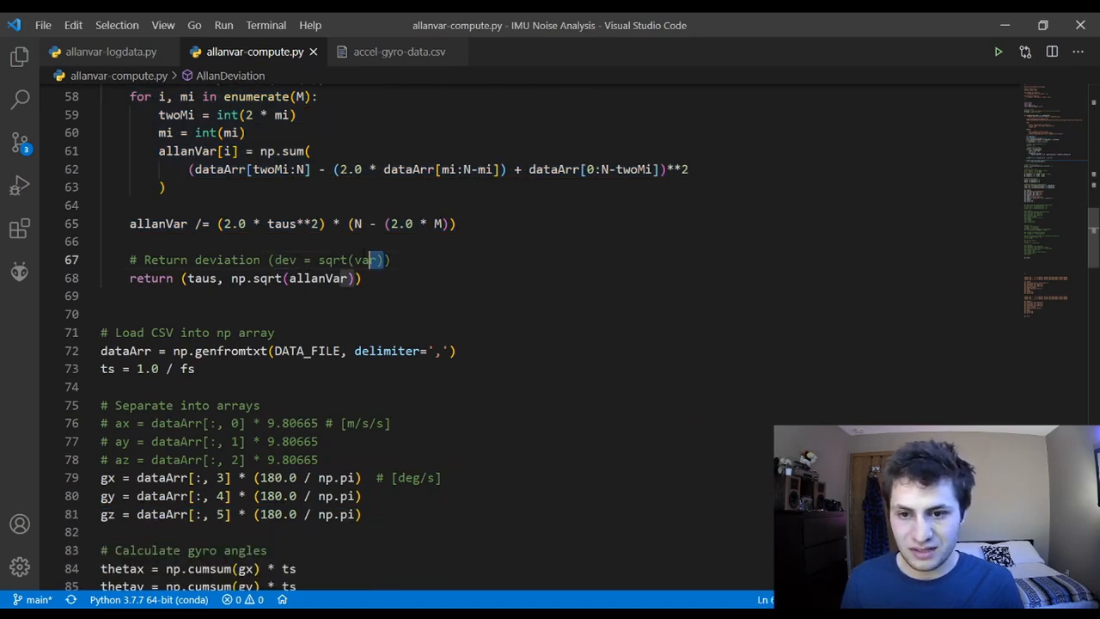
{"action": "double_click", "coordinate": [331, 259]}
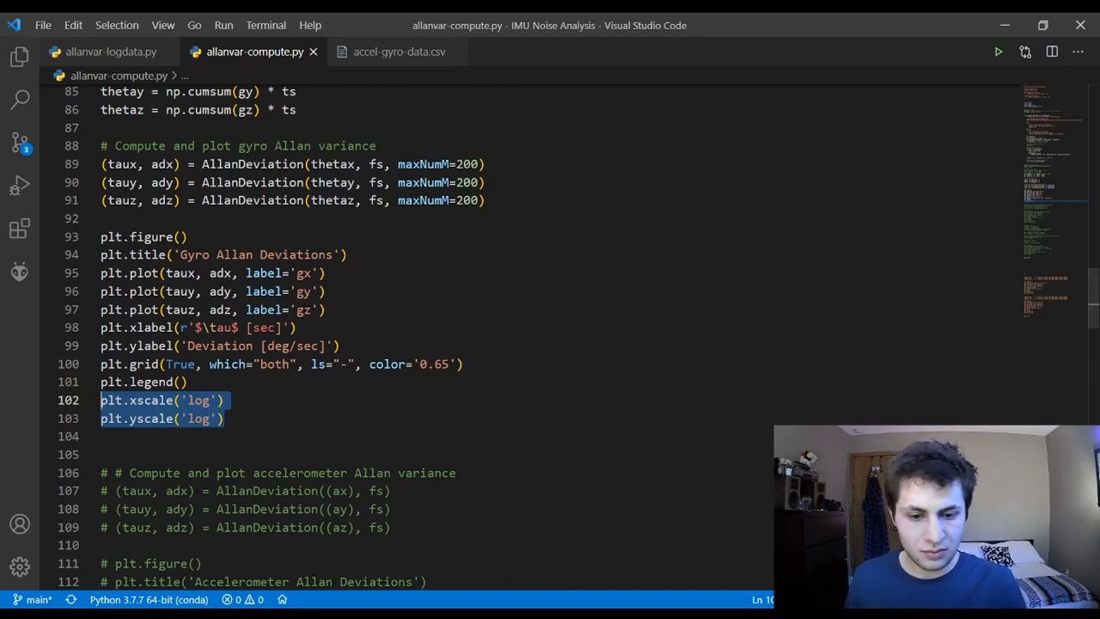
{"action": "left_click", "coordinate": [997, 52]}
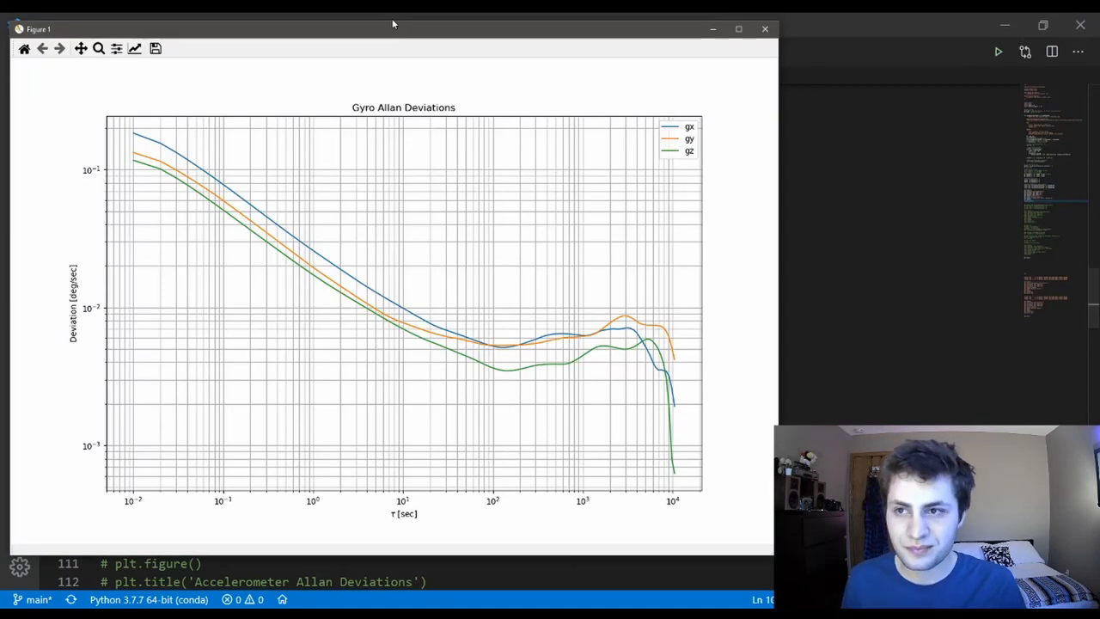
{"action": "mouse_move", "coordinate": [415, 294]}
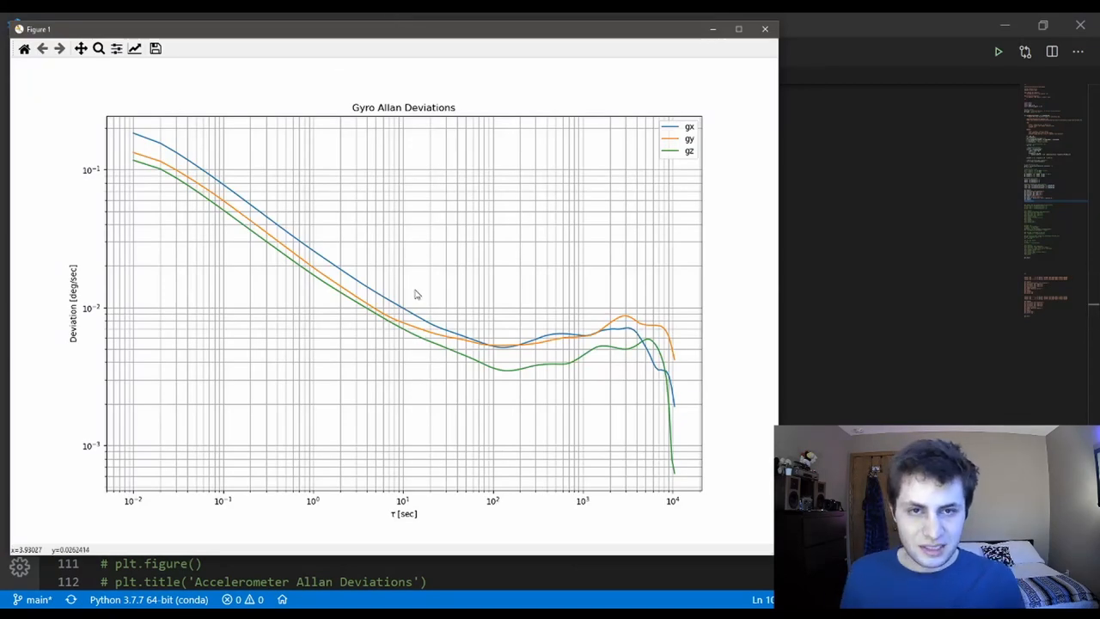
{"action": "mouse_move", "coordinate": [332, 348]}
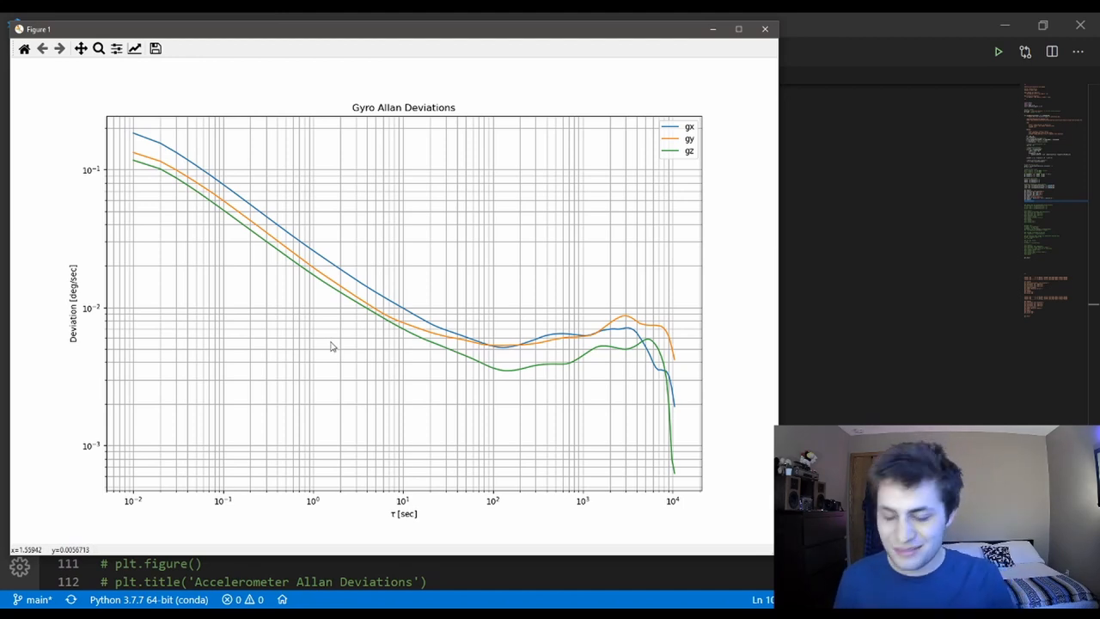
{"action": "mouse_move", "coordinate": [305, 339]}
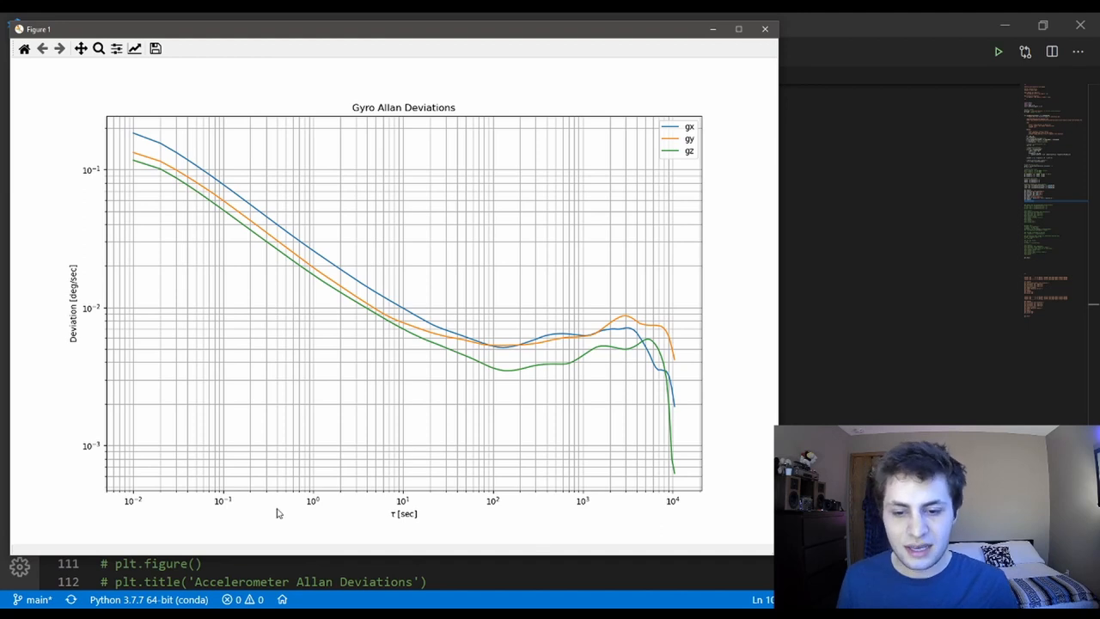
{"action": "mouse_move", "coordinate": [324, 525]}
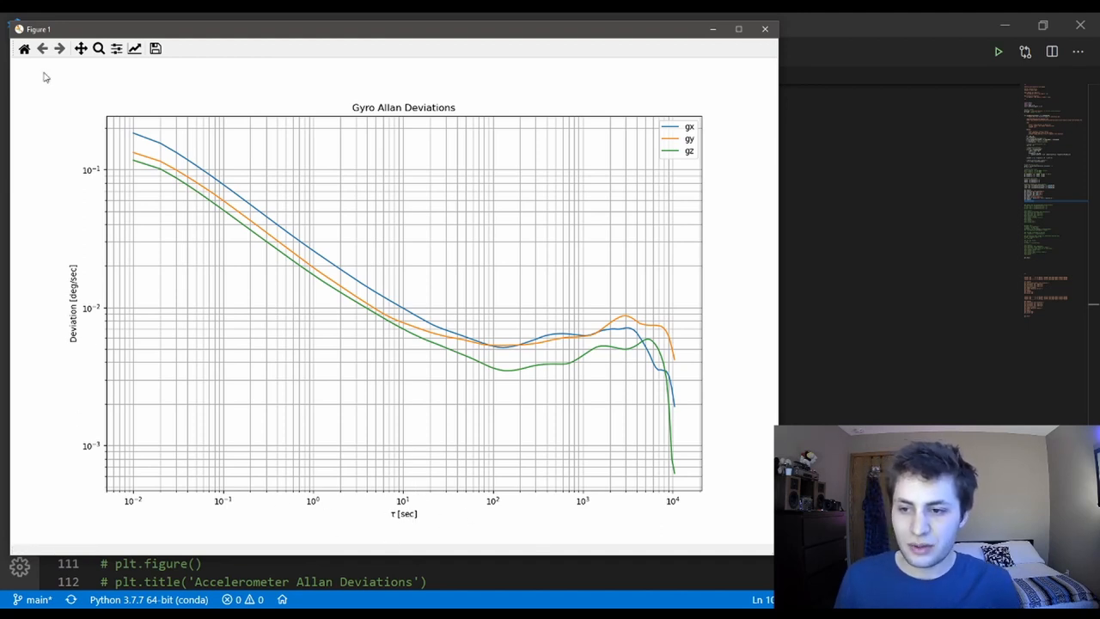
{"action": "mouse_move", "coordinate": [84, 235]}
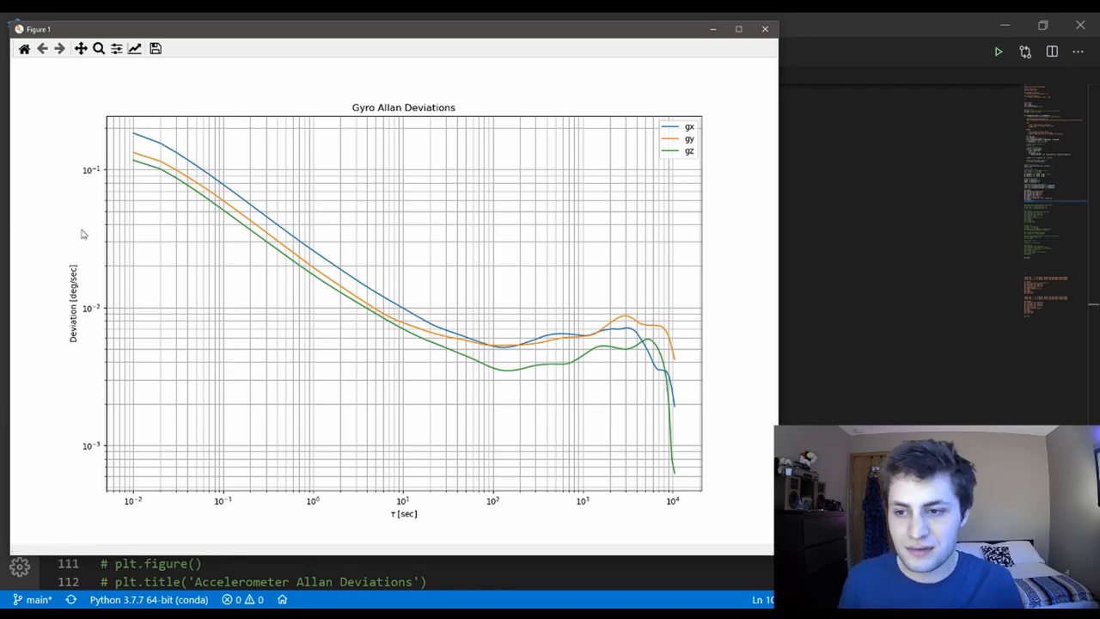
{"action": "mouse_move", "coordinate": [610, 474]}
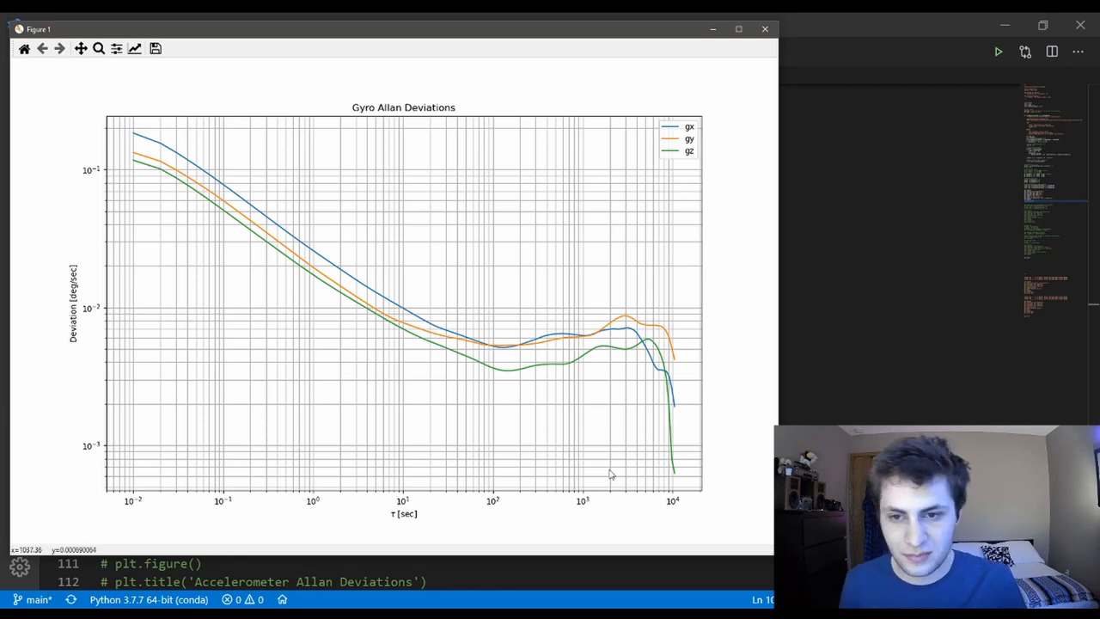
{"action": "mouse_move", "coordinate": [419, 296]}
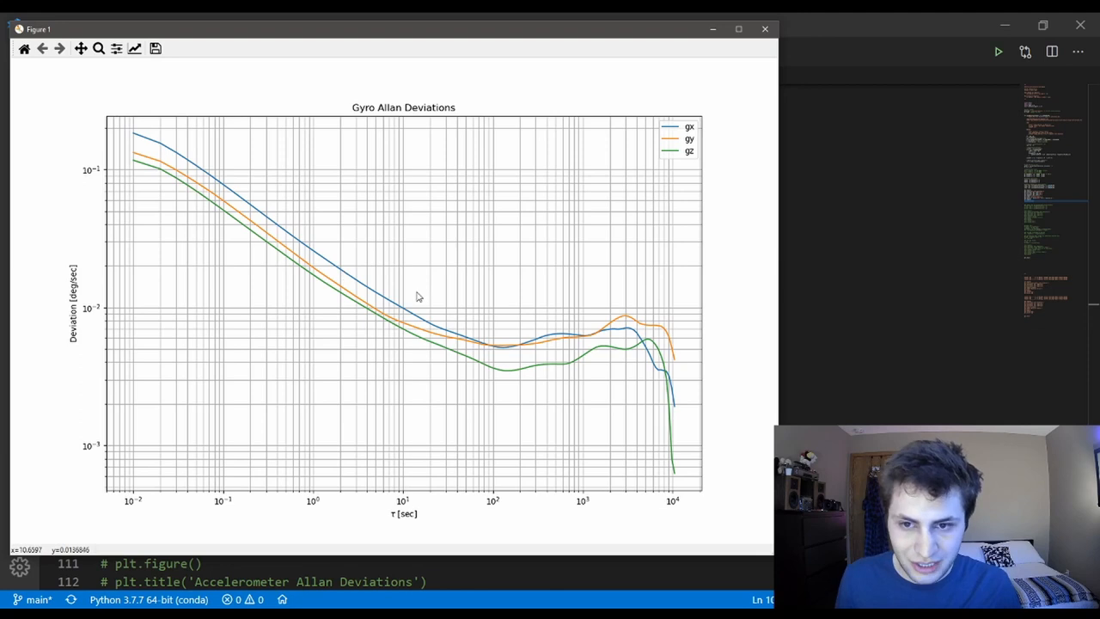
{"action": "mouse_move", "coordinate": [306, 264]}
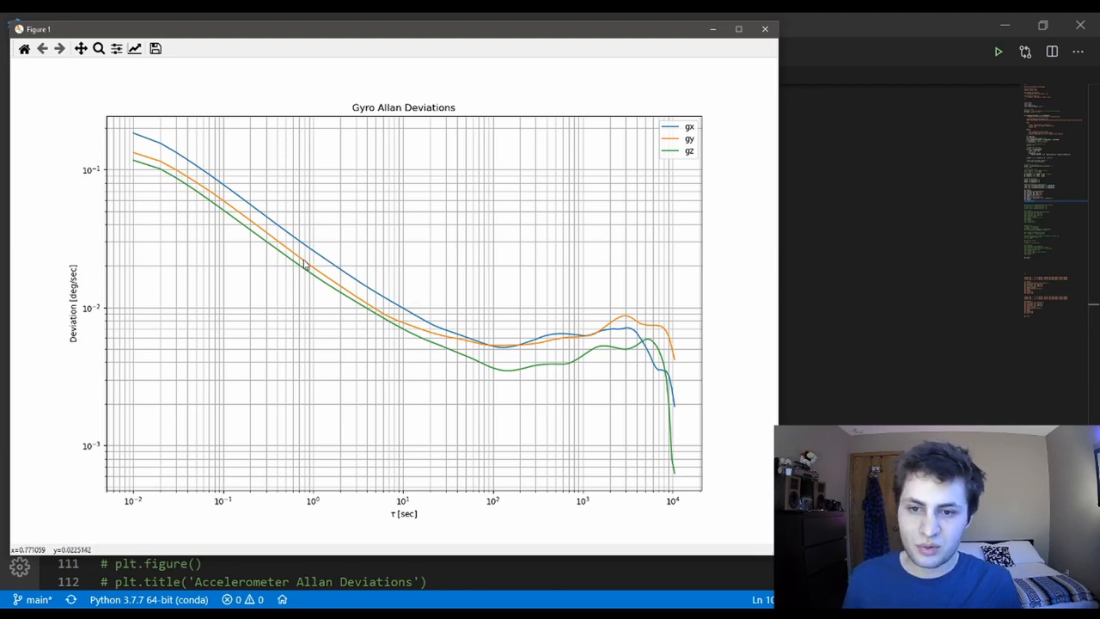
{"action": "mouse_move", "coordinate": [348, 301]}
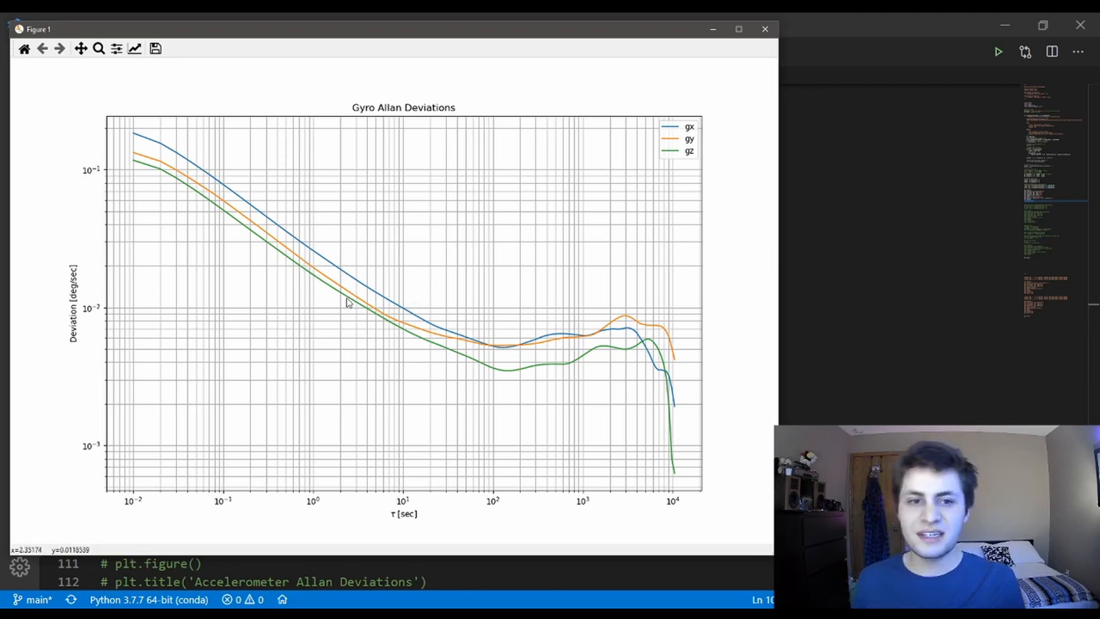
{"action": "mouse_move", "coordinate": [342, 308]}
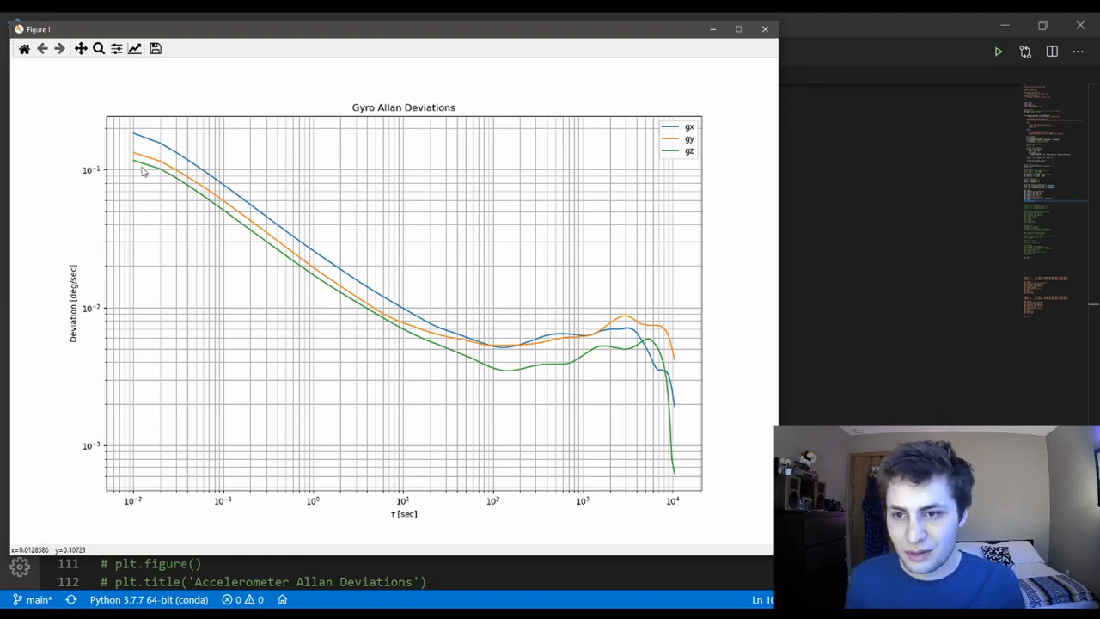
{"action": "mouse_move", "coordinate": [462, 353]}
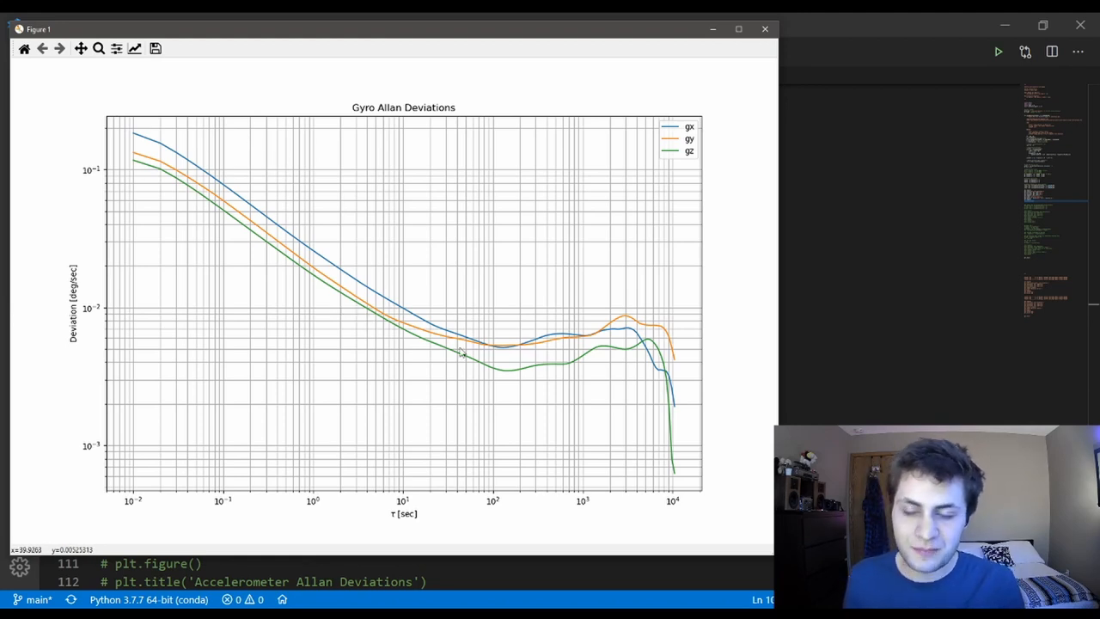
{"action": "mouse_move", "coordinate": [469, 357]}
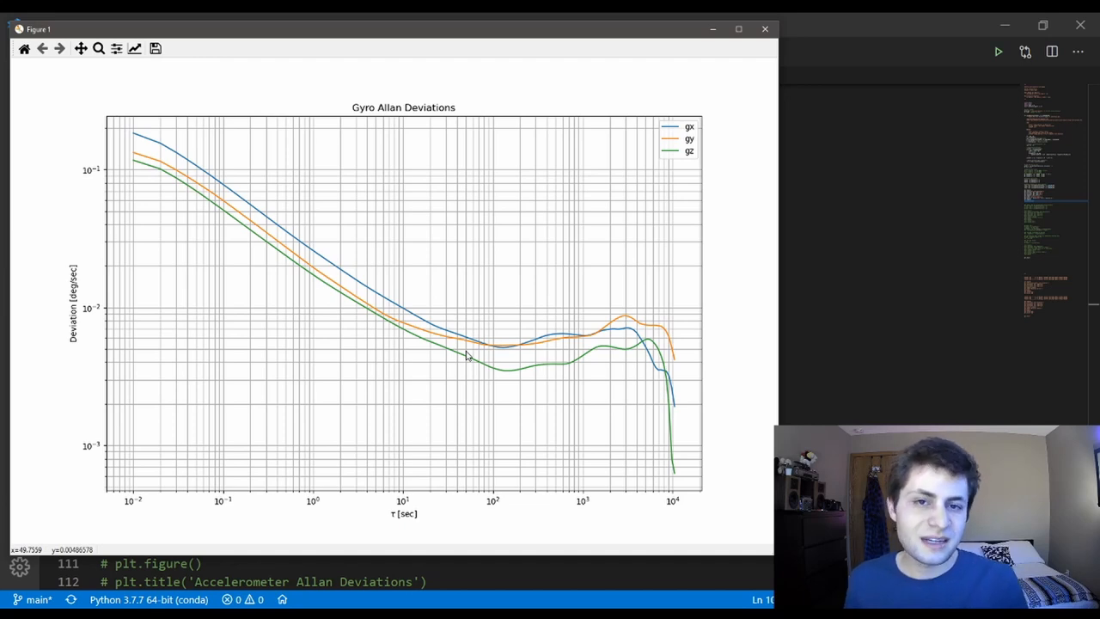
{"action": "mouse_move", "coordinate": [245, 190]}
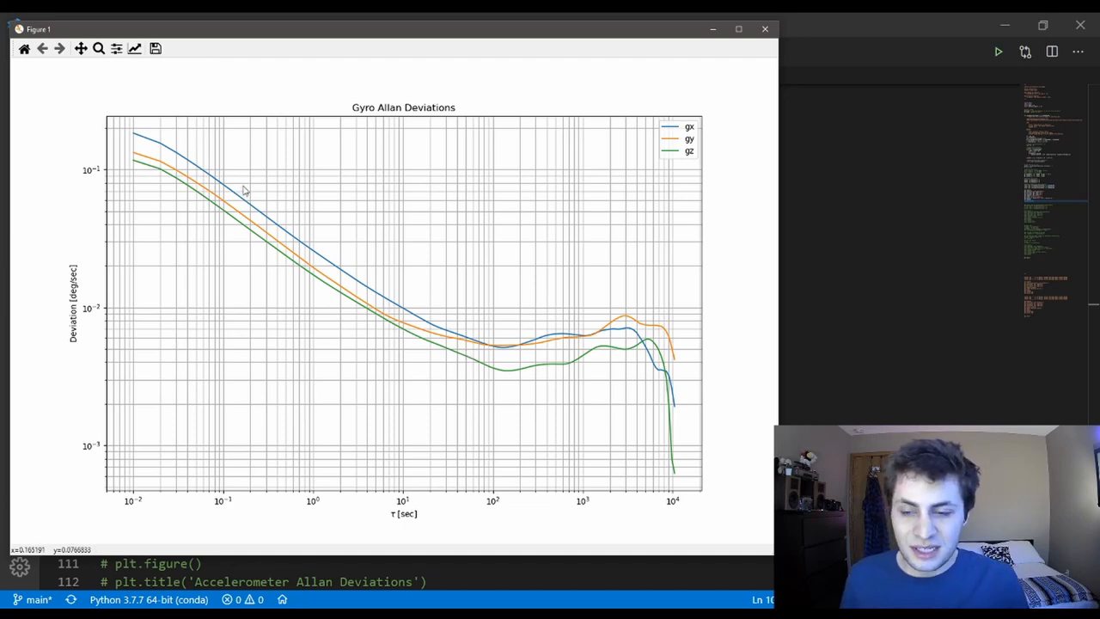
{"action": "mouse_move", "coordinate": [324, 276]}
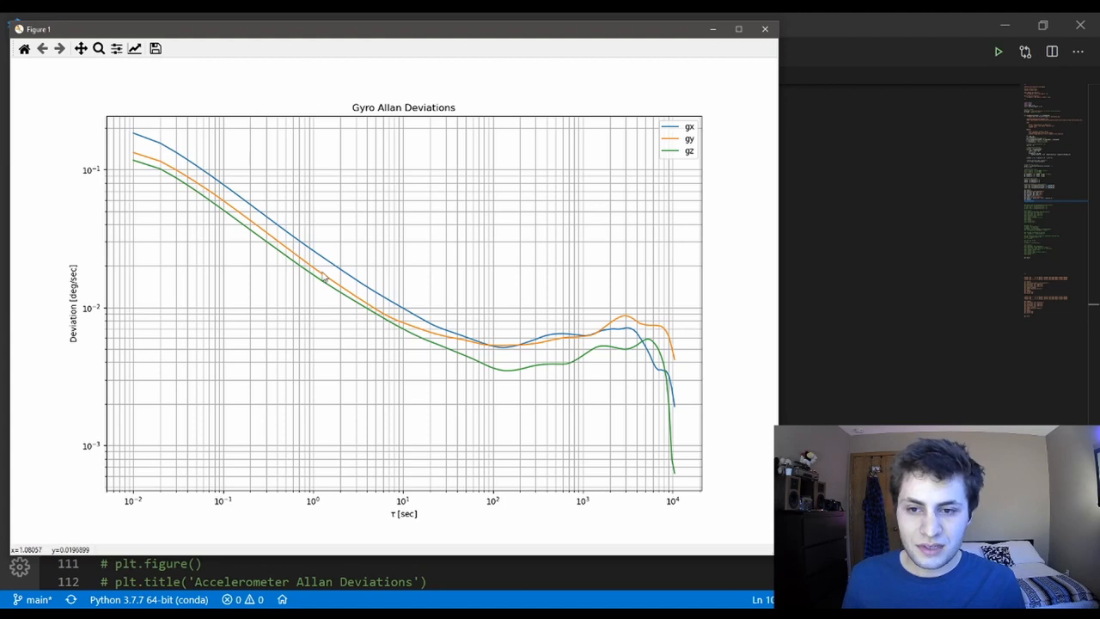
{"action": "mouse_move", "coordinate": [232, 198]}
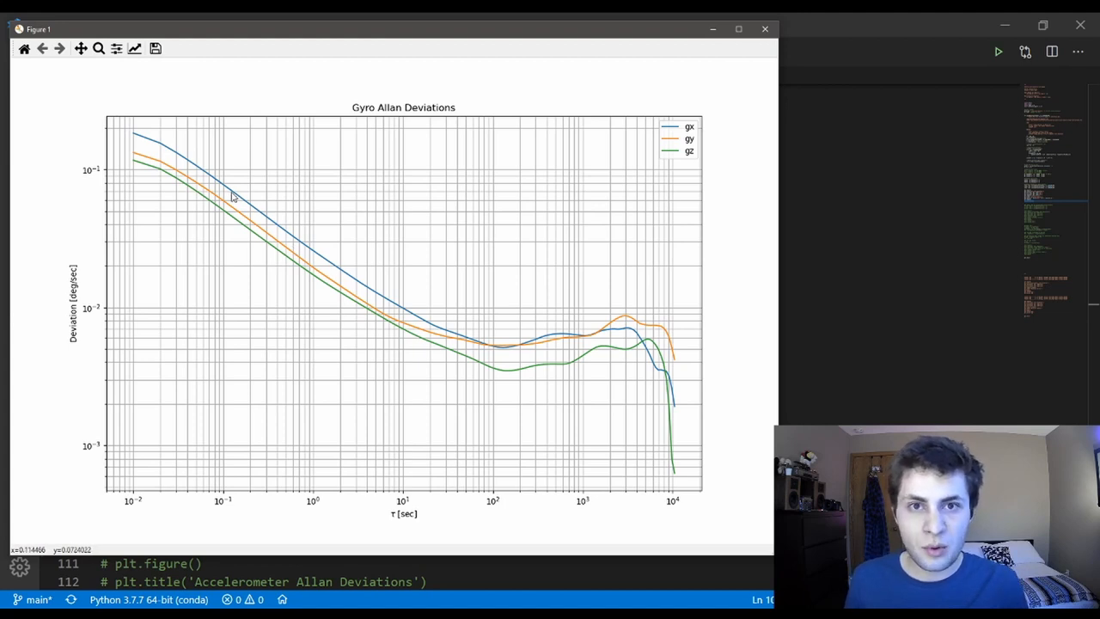
{"action": "mouse_move", "coordinate": [290, 218]}
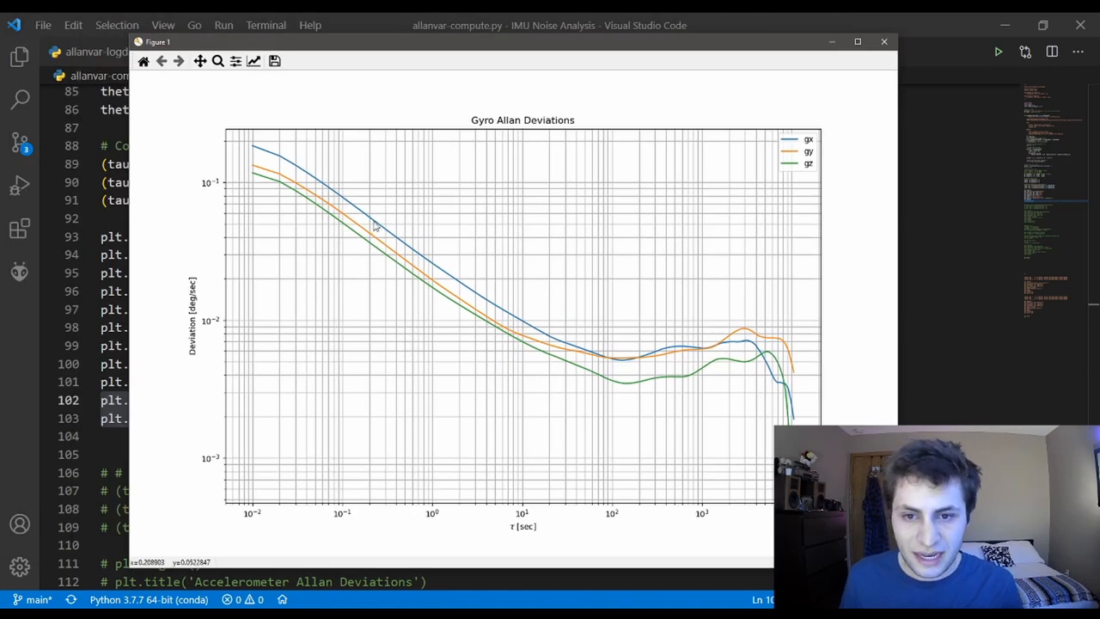
{"action": "mouse_move", "coordinate": [398, 245]}
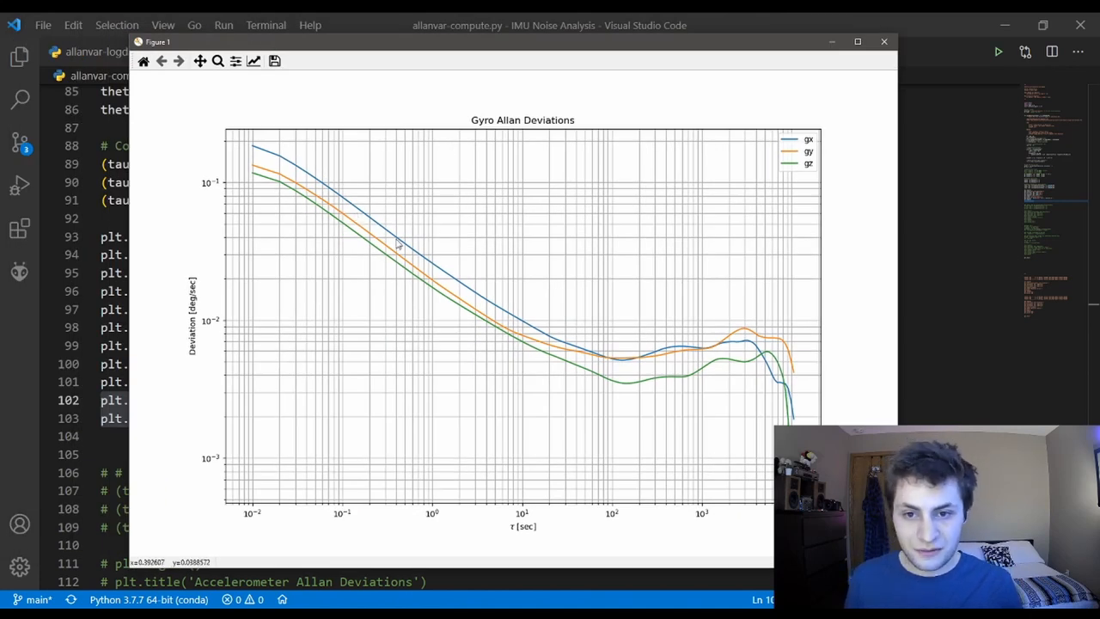
{"action": "mouse_move", "coordinate": [625, 401]}
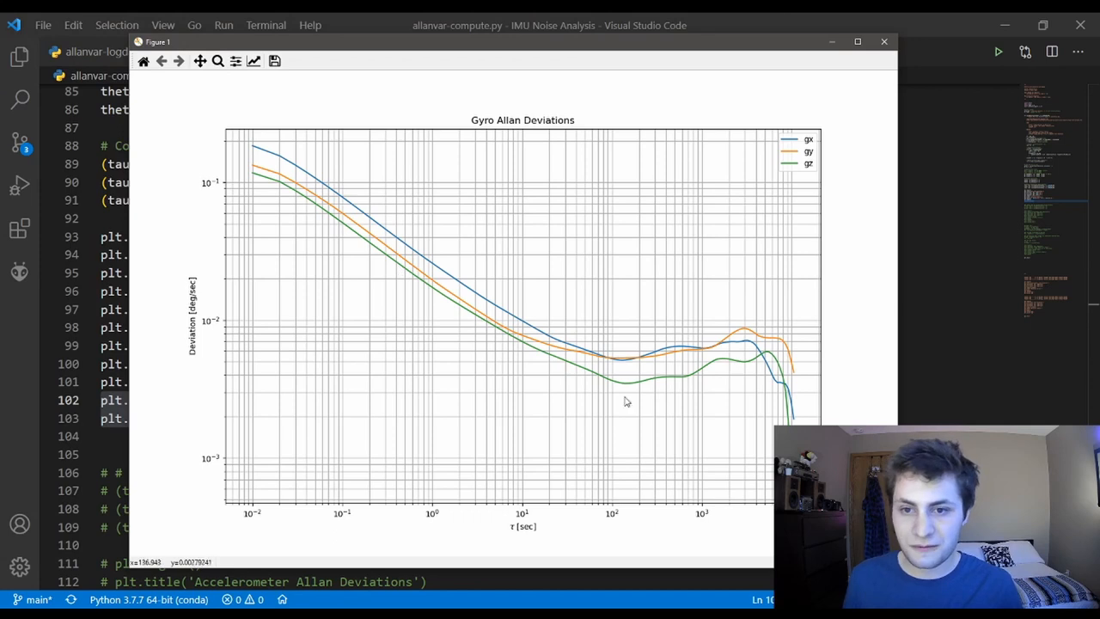
Open 'gx slope.png' showing the gx deviation curve with a -0.5 slope line
{"action": "left_click", "coordinate": [883, 42]}
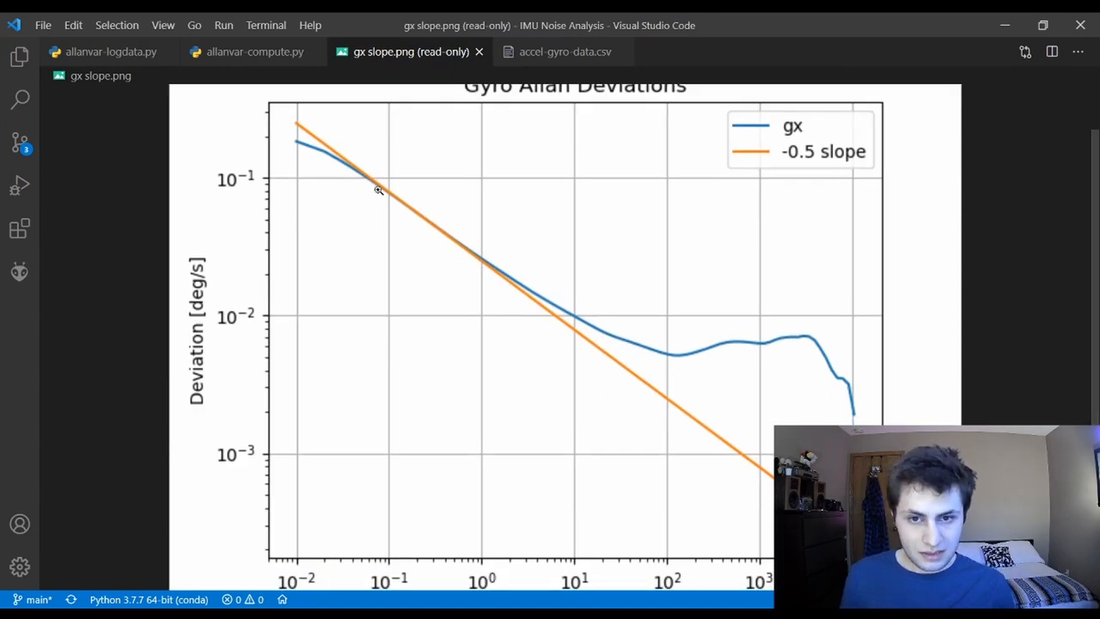
{"action": "mouse_move", "coordinate": [425, 265]}
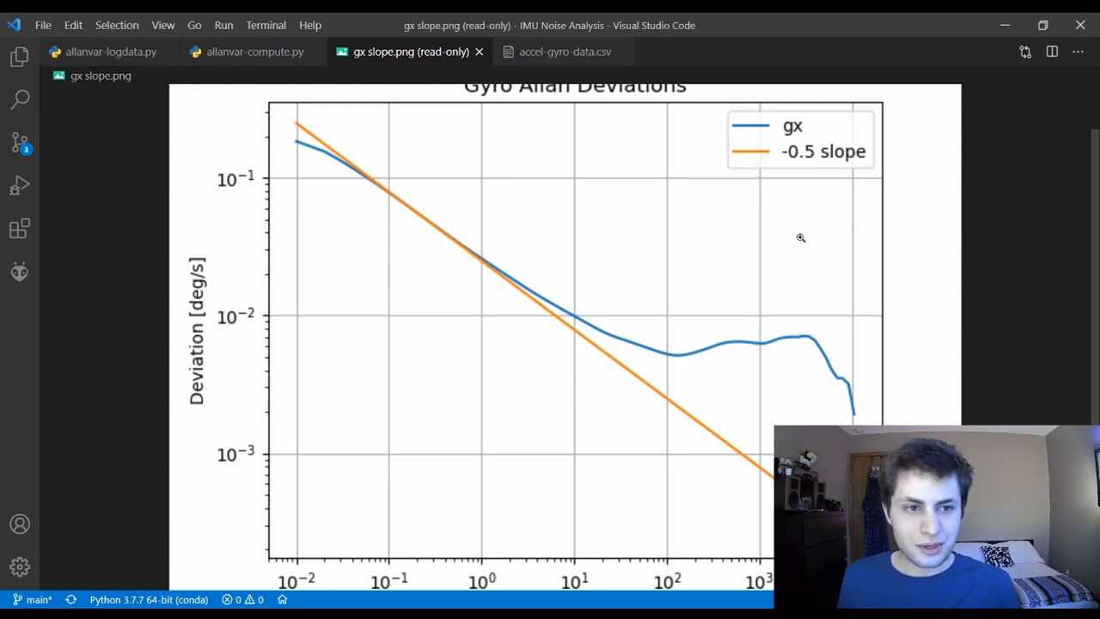
{"action": "mouse_move", "coordinate": [723, 220]}
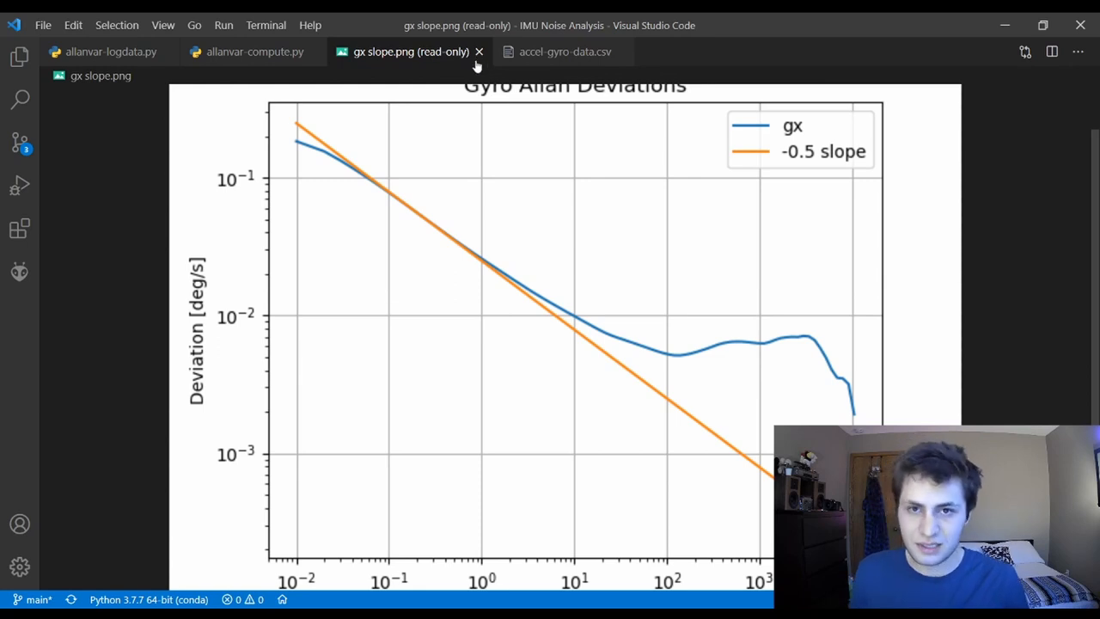
{"action": "mouse_move", "coordinate": [343, 155]}
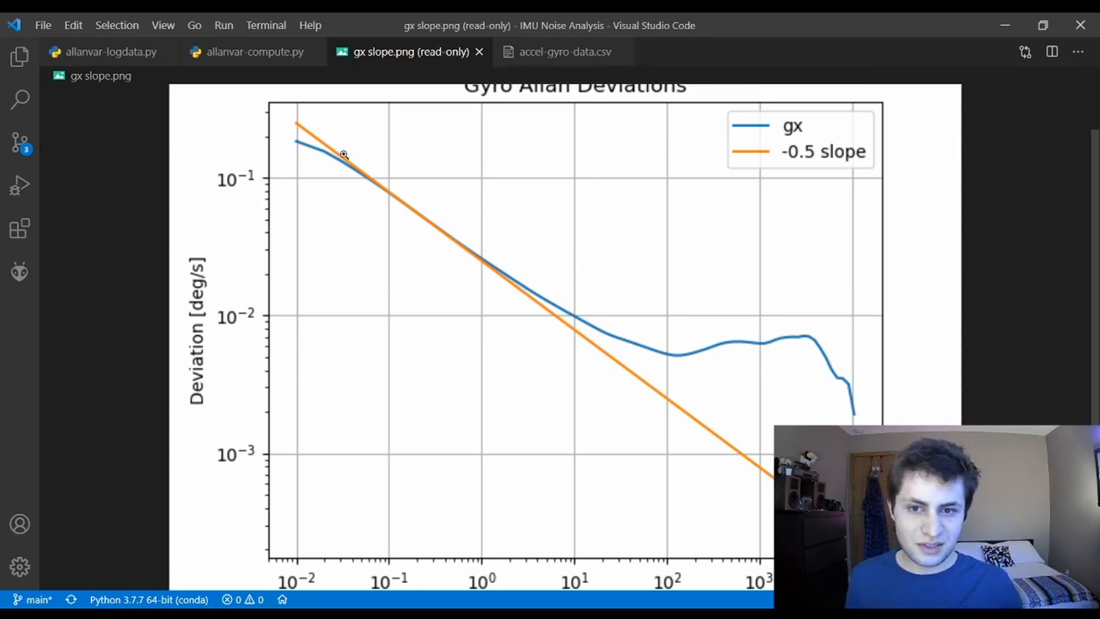
{"action": "mouse_move", "coordinate": [522, 38]}
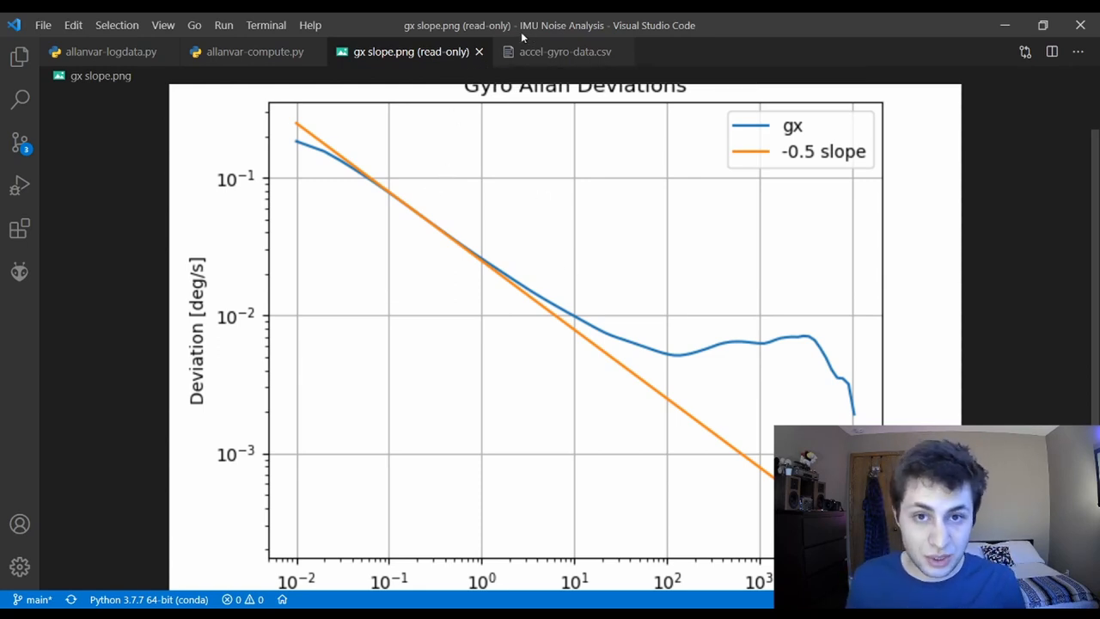
{"action": "left_click", "coordinate": [254, 52]}
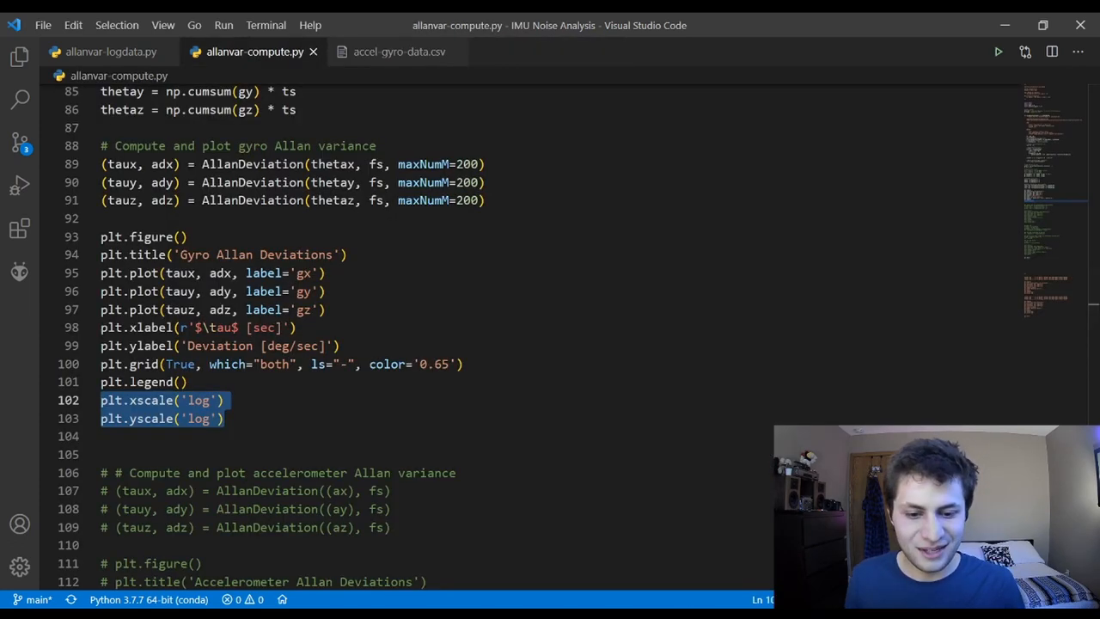
{"action": "left_click", "coordinate": [997, 51]}
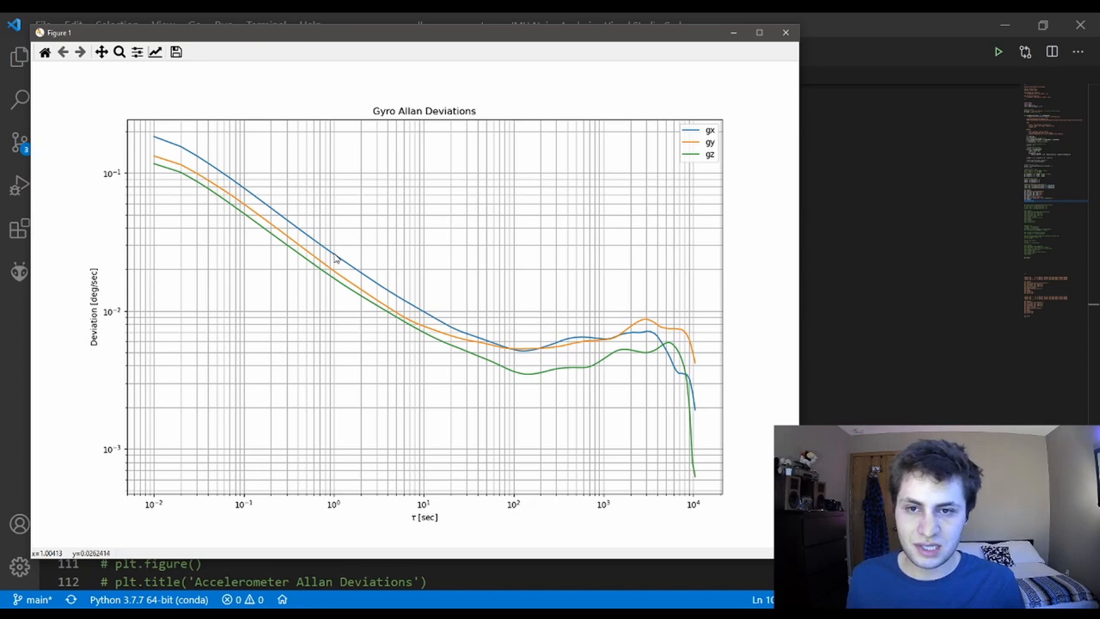
{"action": "mouse_move", "coordinate": [159, 112]}
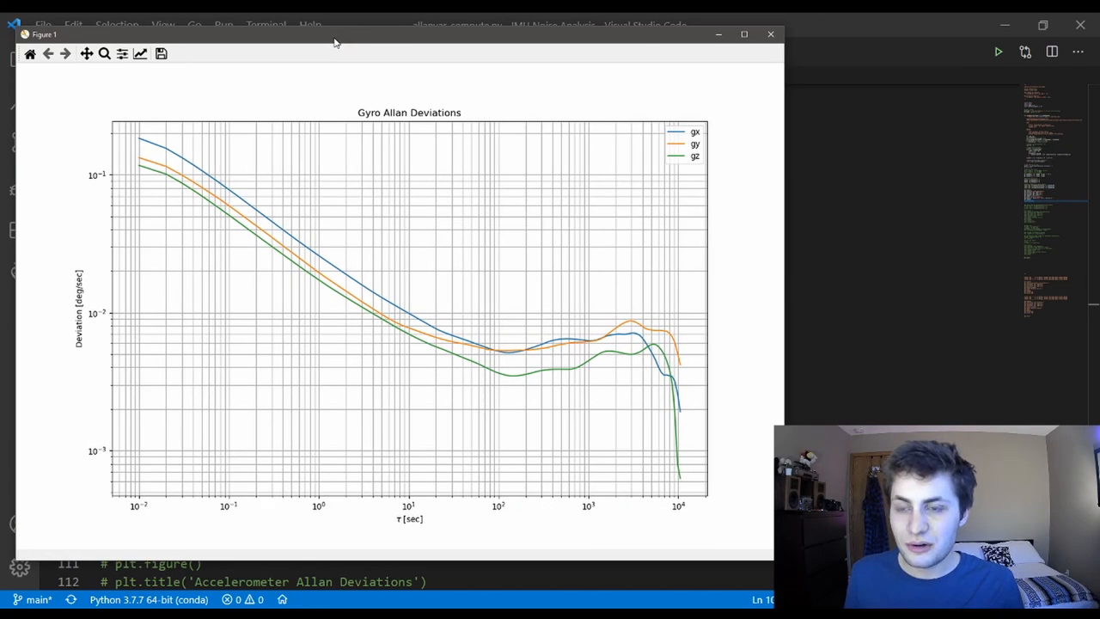
{"action": "mouse_move", "coordinate": [406, 311]}
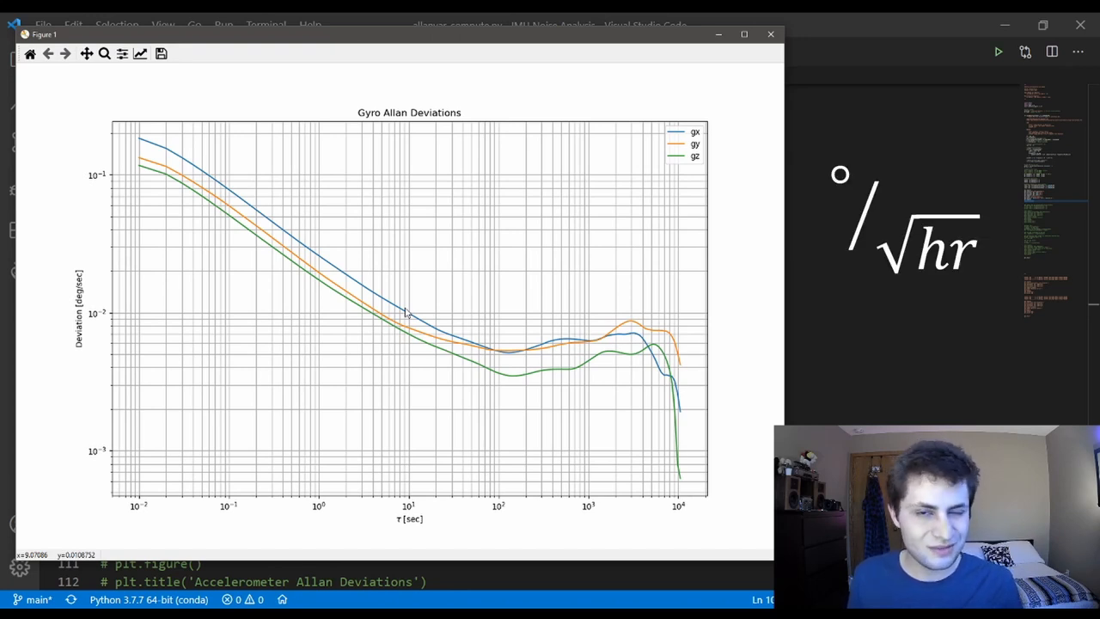
{"action": "mouse_move", "coordinate": [387, 308]}
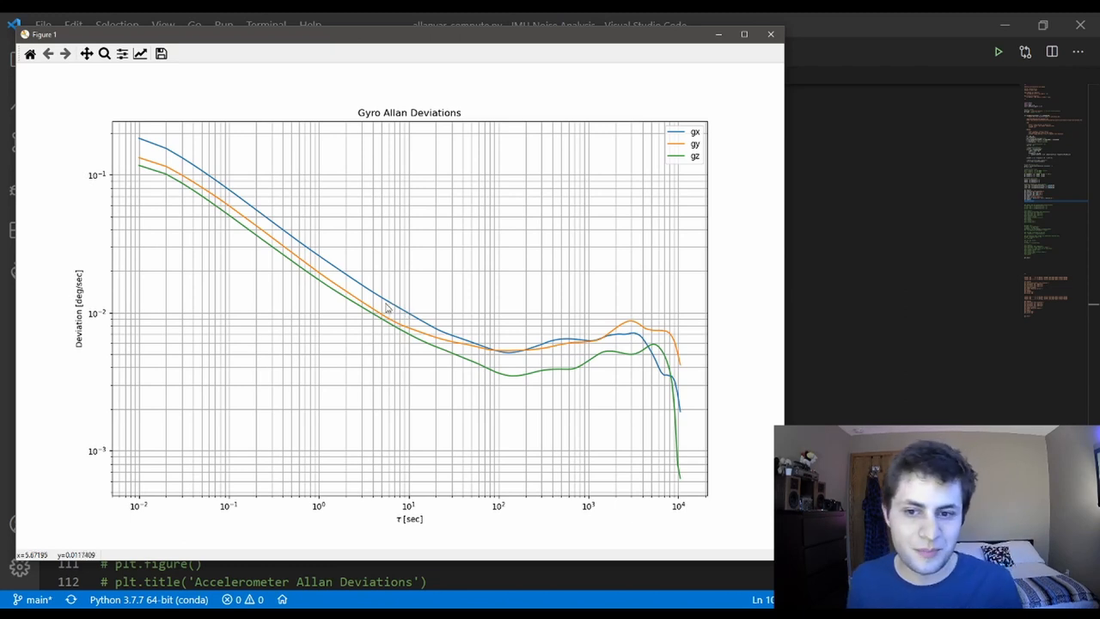
{"action": "mouse_move", "coordinate": [339, 443]}
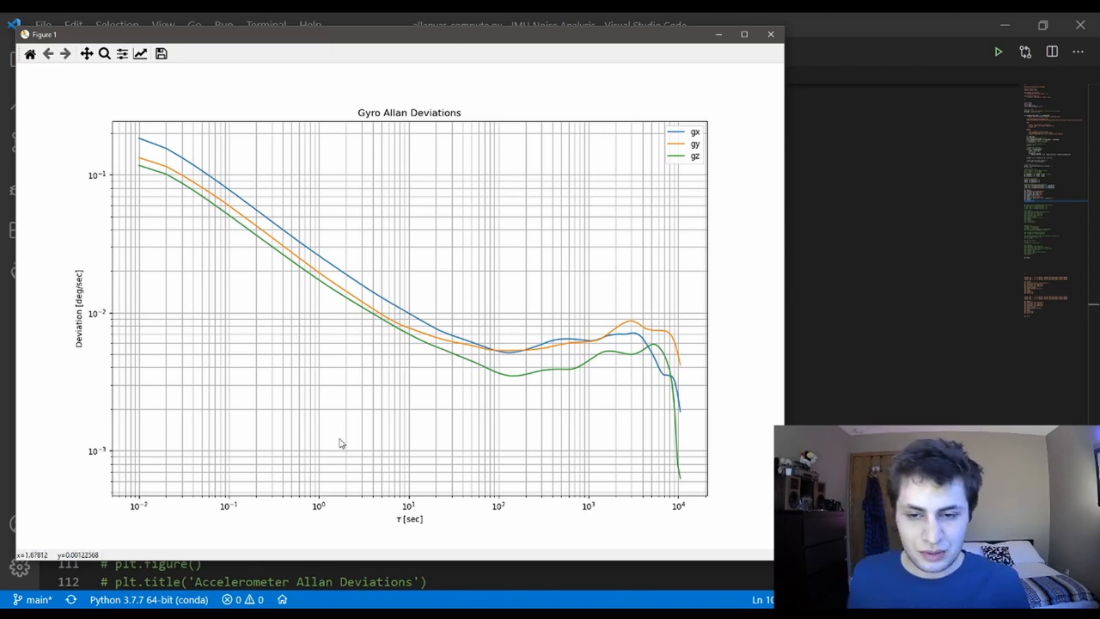
{"action": "mouse_move", "coordinate": [338, 210]}
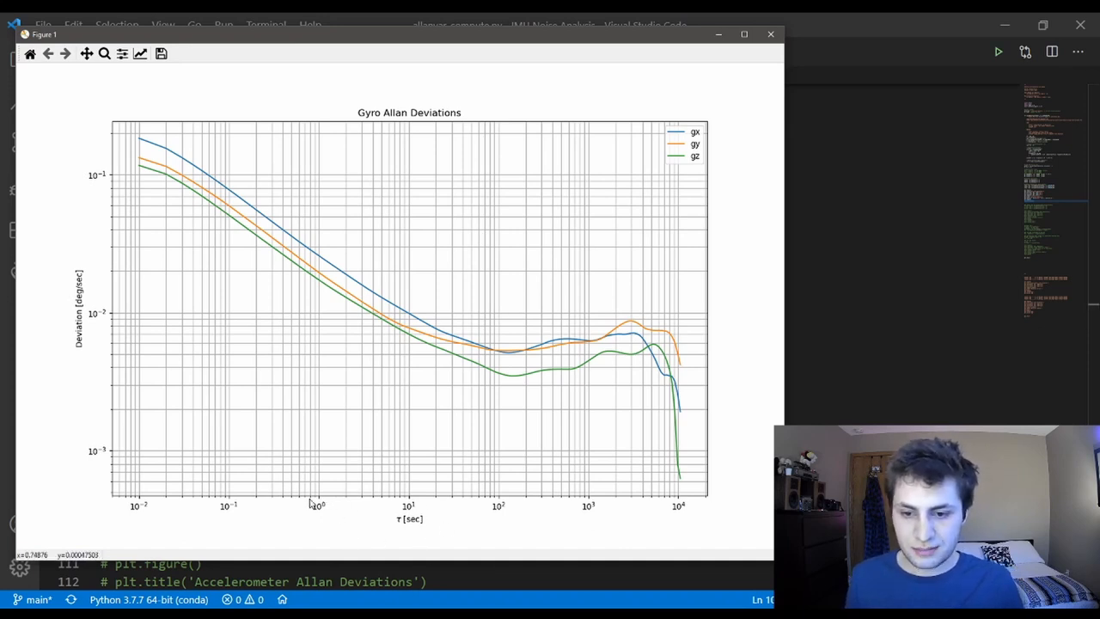
{"action": "mouse_move", "coordinate": [318, 498]}
{"action": "type", "text": "0.026"}
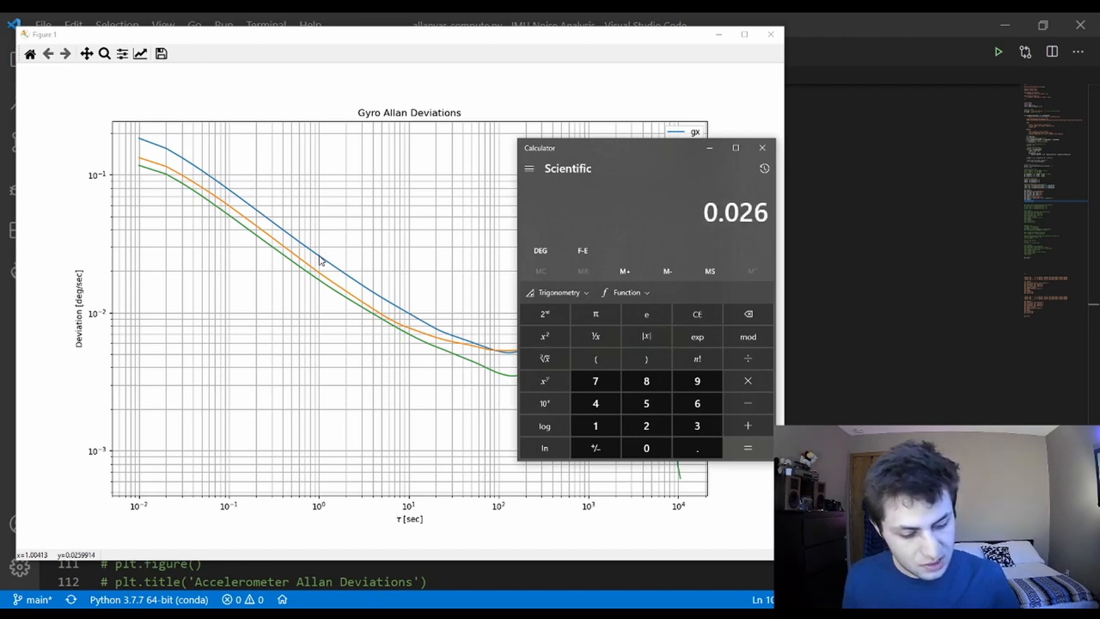
Enter 0.026 × 60 in Calculator for the gx angle random walk
{"action": "left_click", "coordinate": [645, 447]}
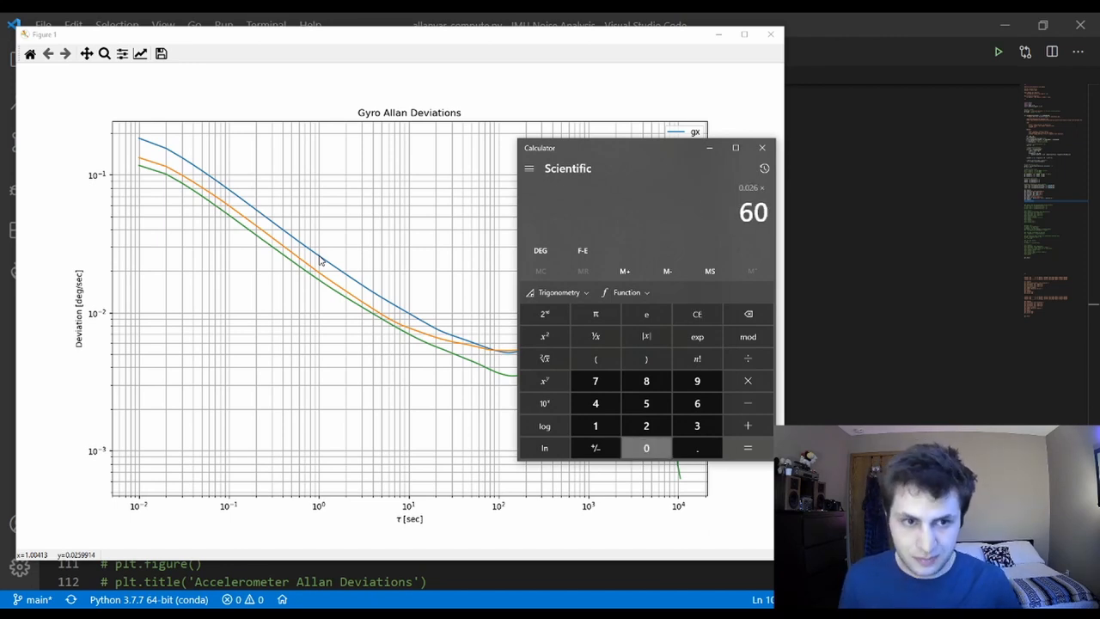
{"action": "left_click", "coordinate": [746, 447]}
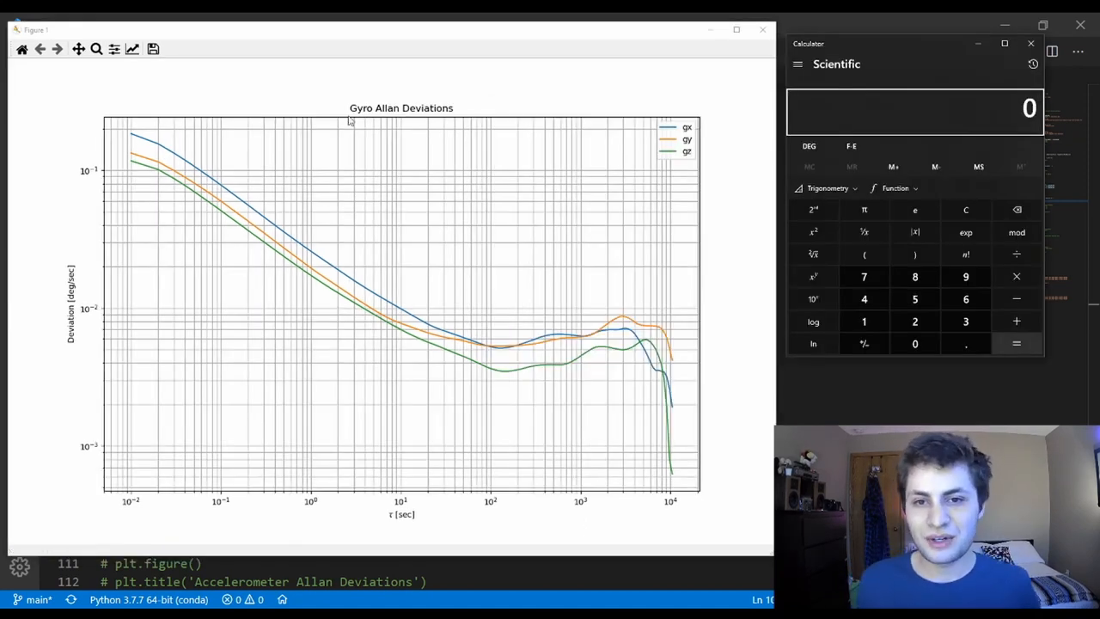
{"action": "mouse_move", "coordinate": [488, 386]}
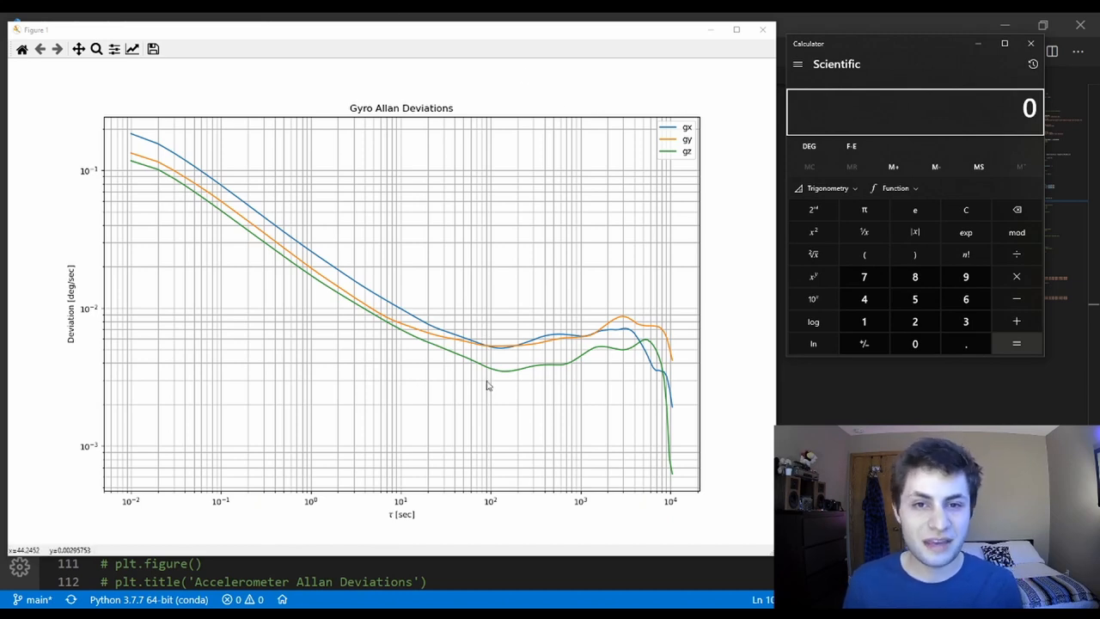
{"action": "mouse_move", "coordinate": [446, 324]}
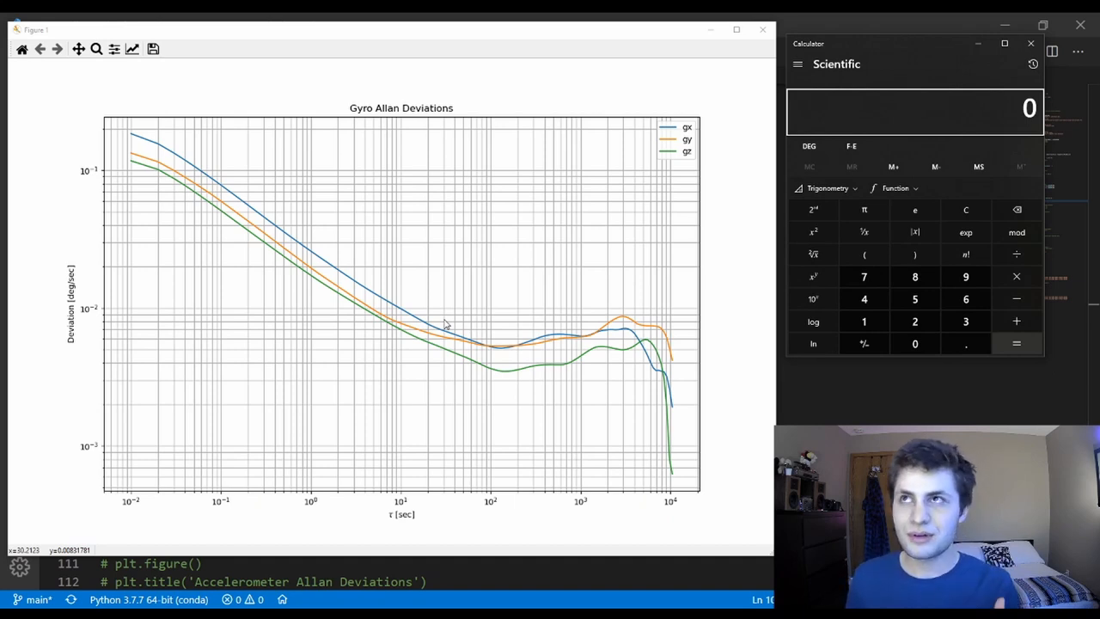
{"action": "mouse_move", "coordinate": [313, 223]}
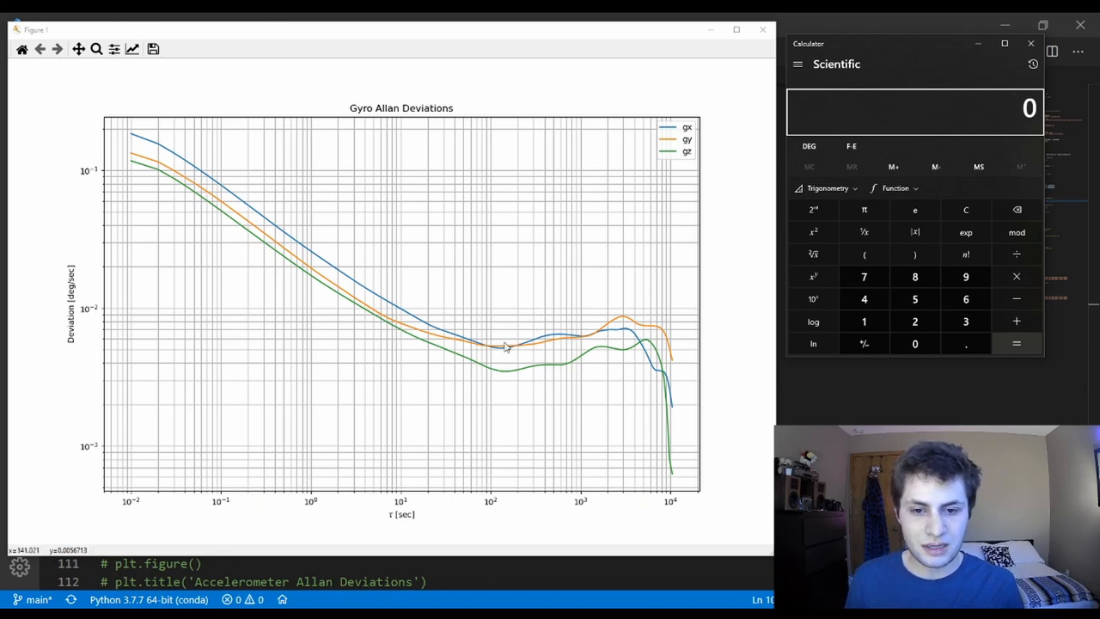
{"action": "mouse_move", "coordinate": [505, 350]}
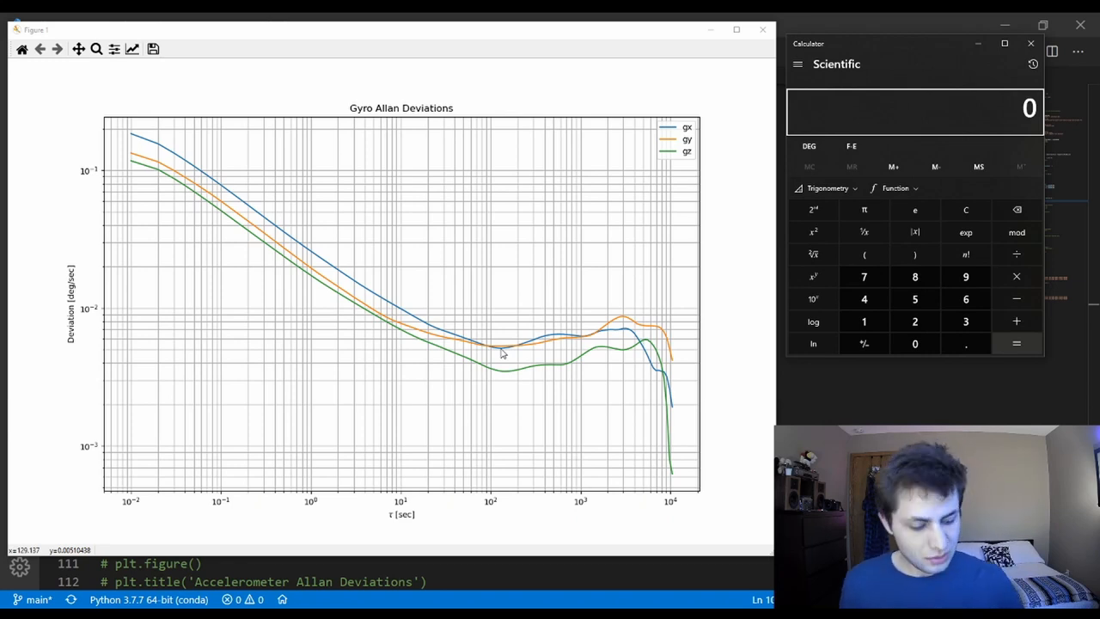
Compute gx bias instability as 0.005 ÷ 0.664 × 3600, giving 27.108
{"action": "left_click", "coordinate": [914, 298]}
{"action": "type", "text": ".005"}
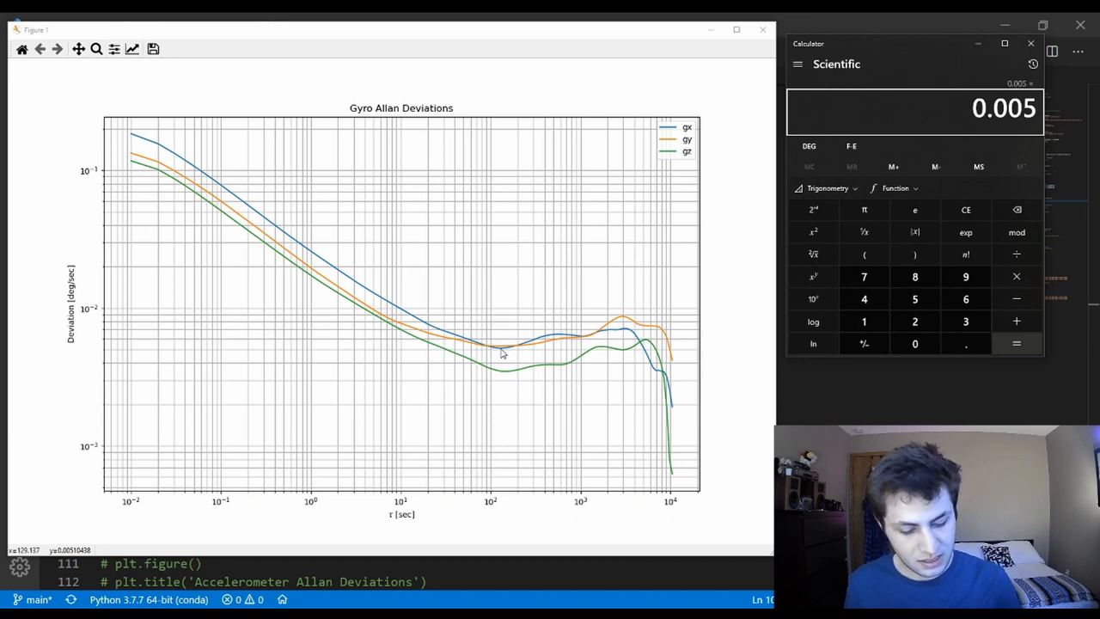
{"action": "left_click", "coordinate": [964, 298]}
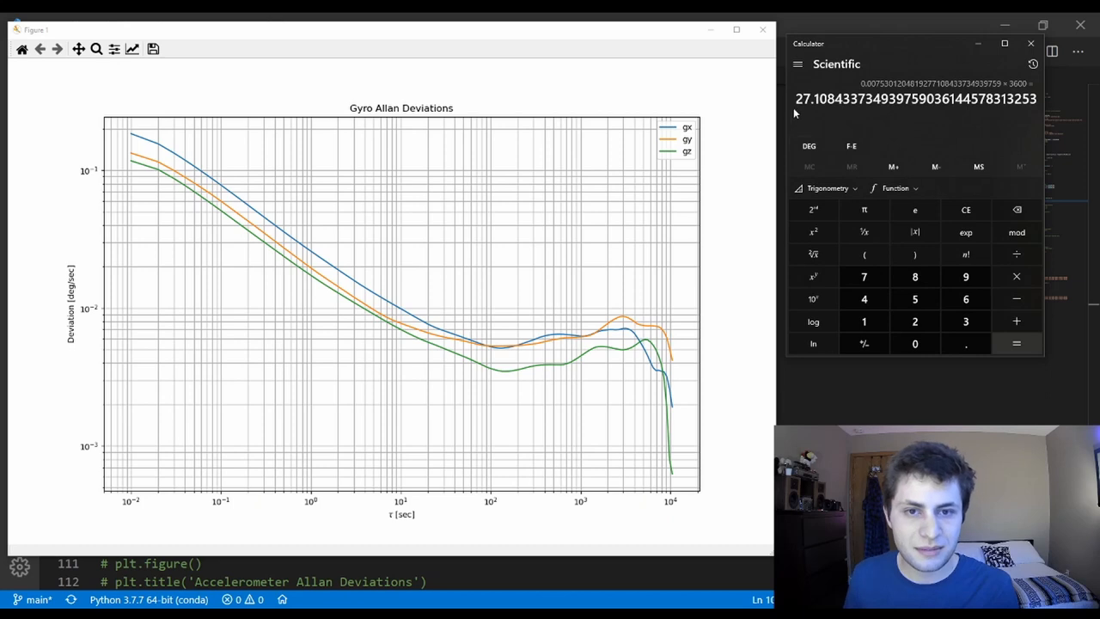
{"action": "mouse_move", "coordinate": [480, 378]}
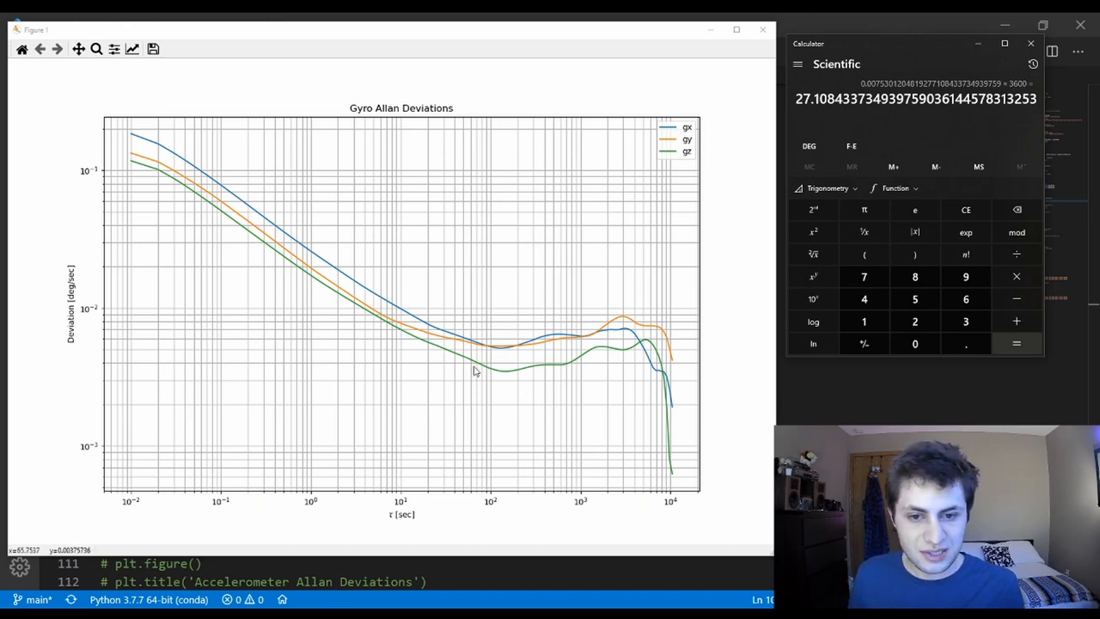
{"action": "mouse_move", "coordinate": [511, 374]}
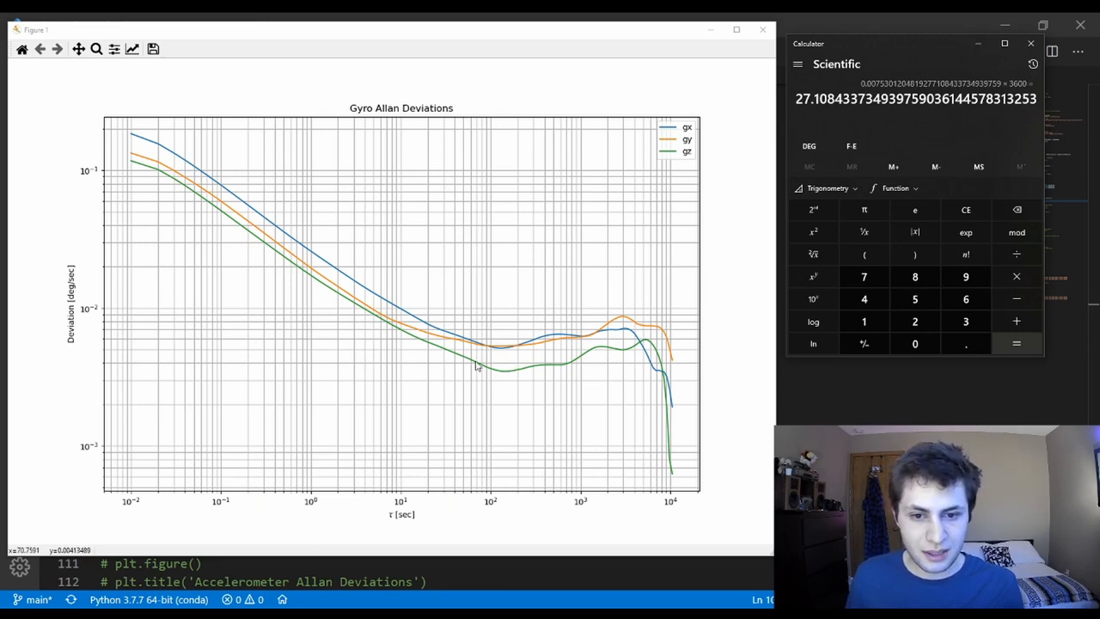
{"action": "mouse_move", "coordinate": [498, 378]}
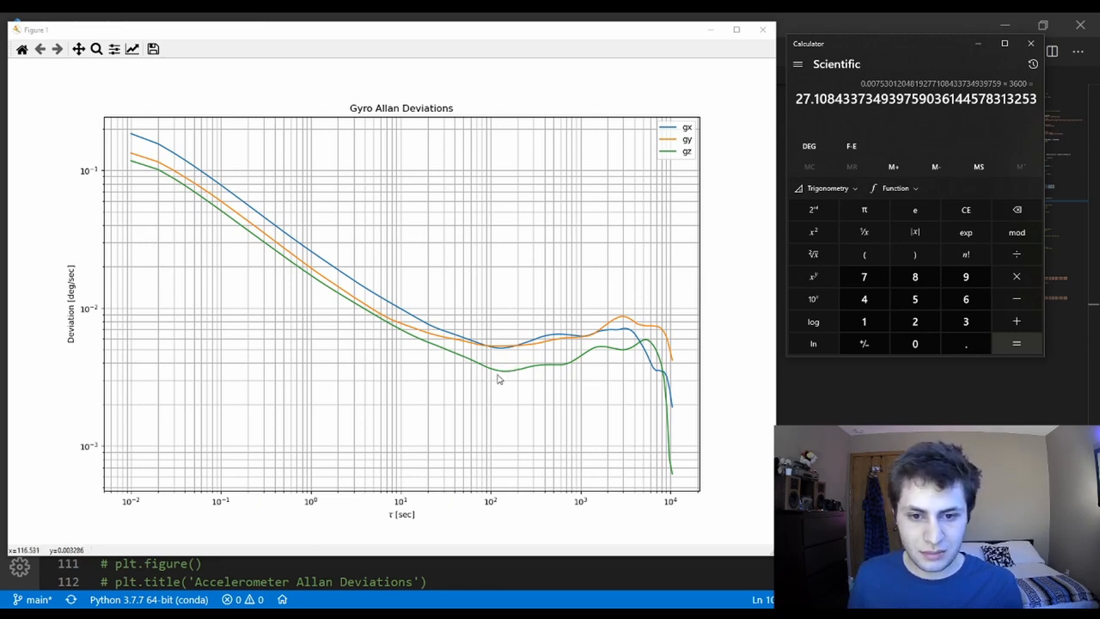
{"action": "mouse_move", "coordinate": [506, 372]}
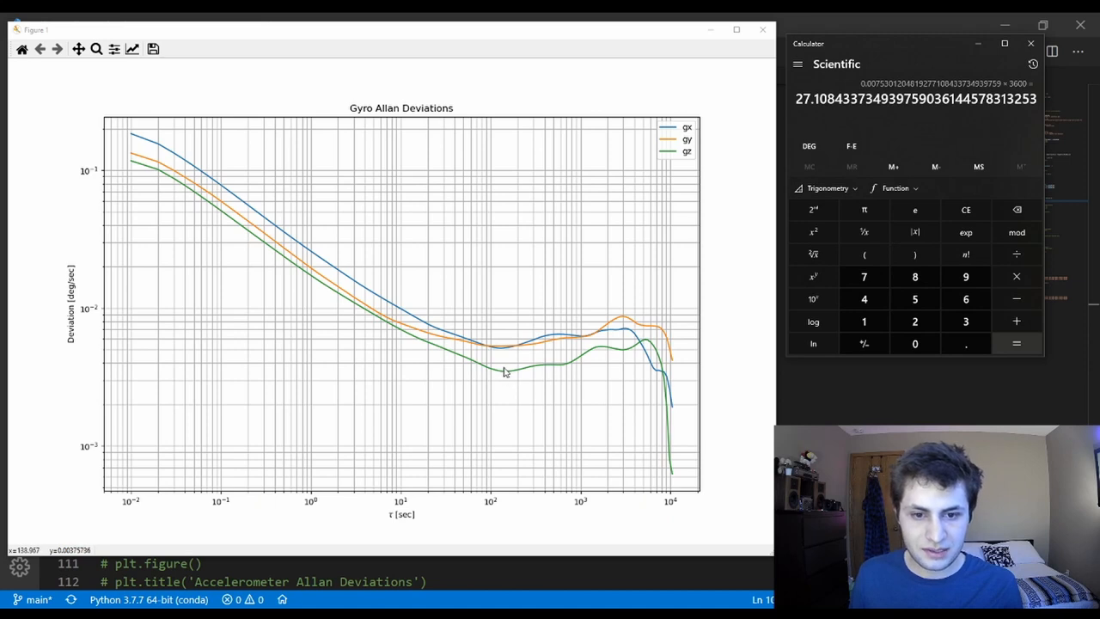
{"action": "mouse_move", "coordinate": [507, 376]}
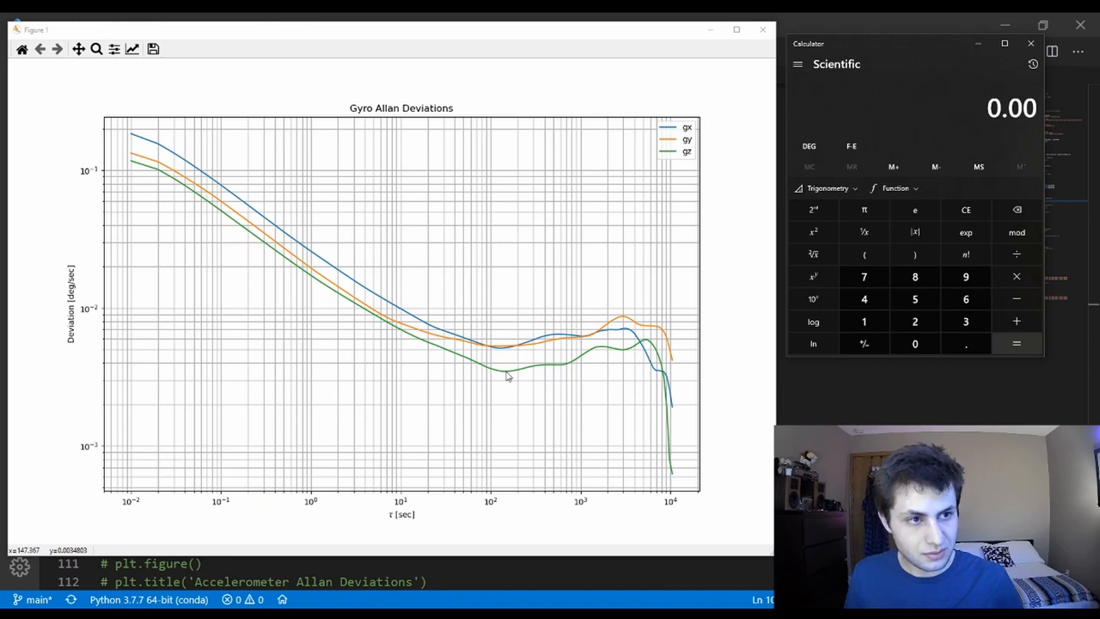
Enter the gz minimum deviation 0.003 divided by 0.664
{"action": "left_click", "coordinate": [965, 321]}
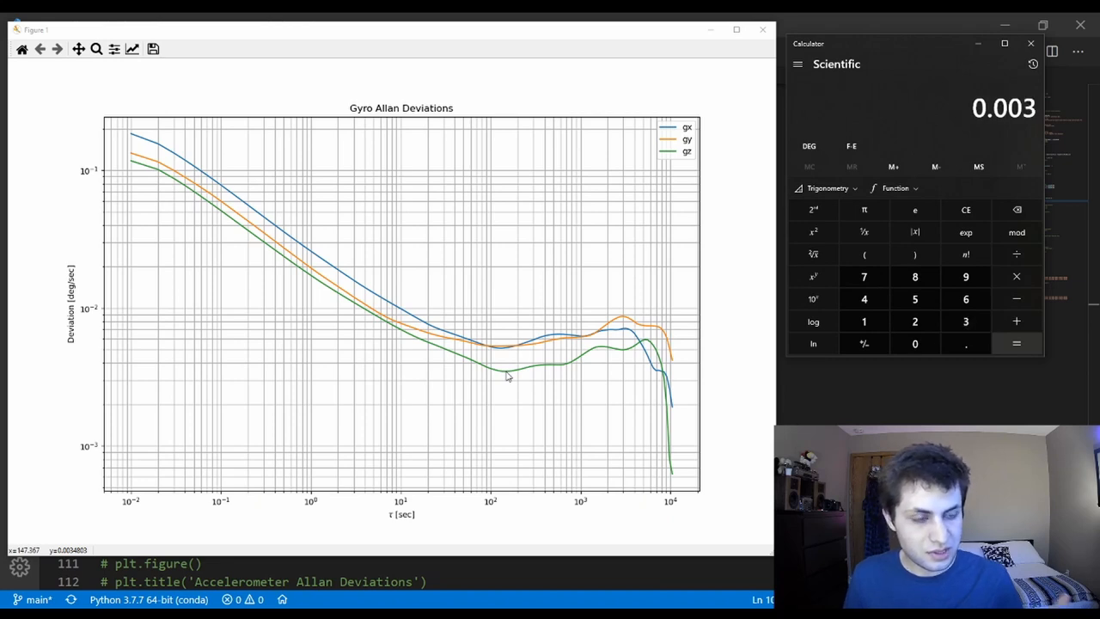
{"action": "left_click", "coordinate": [864, 298]}
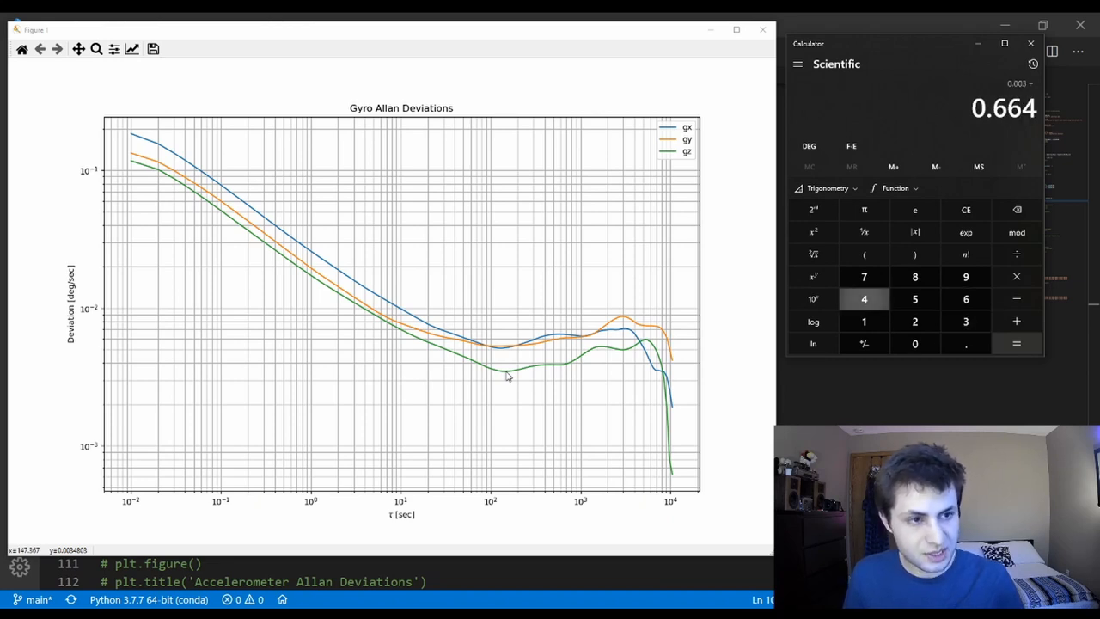
{"action": "left_click", "coordinate": [863, 299]}
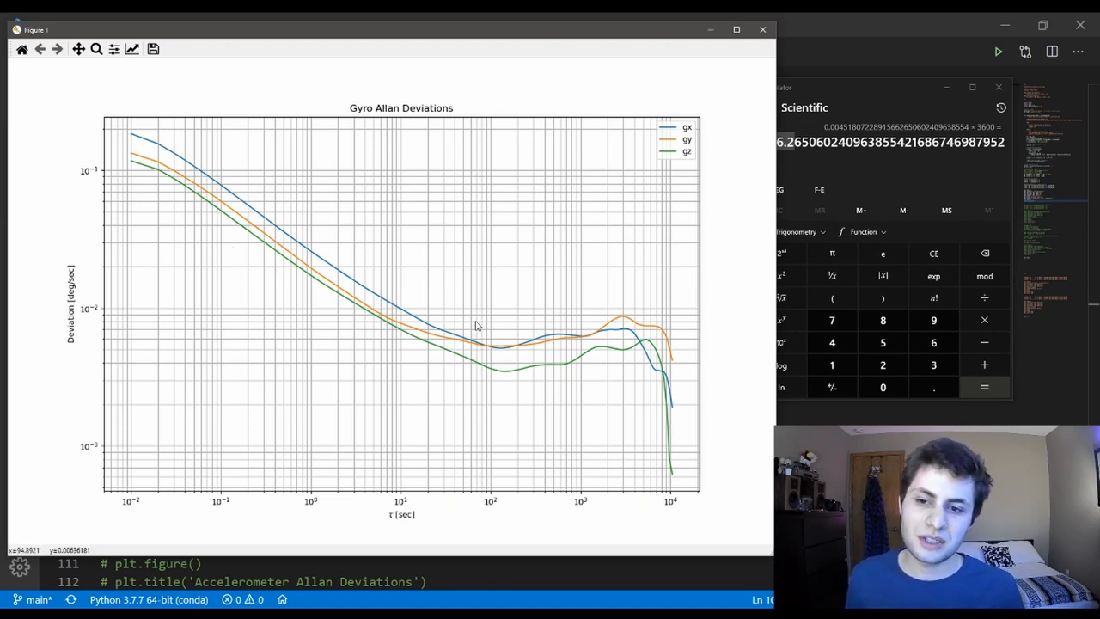
{"action": "mouse_move", "coordinate": [479, 342]}
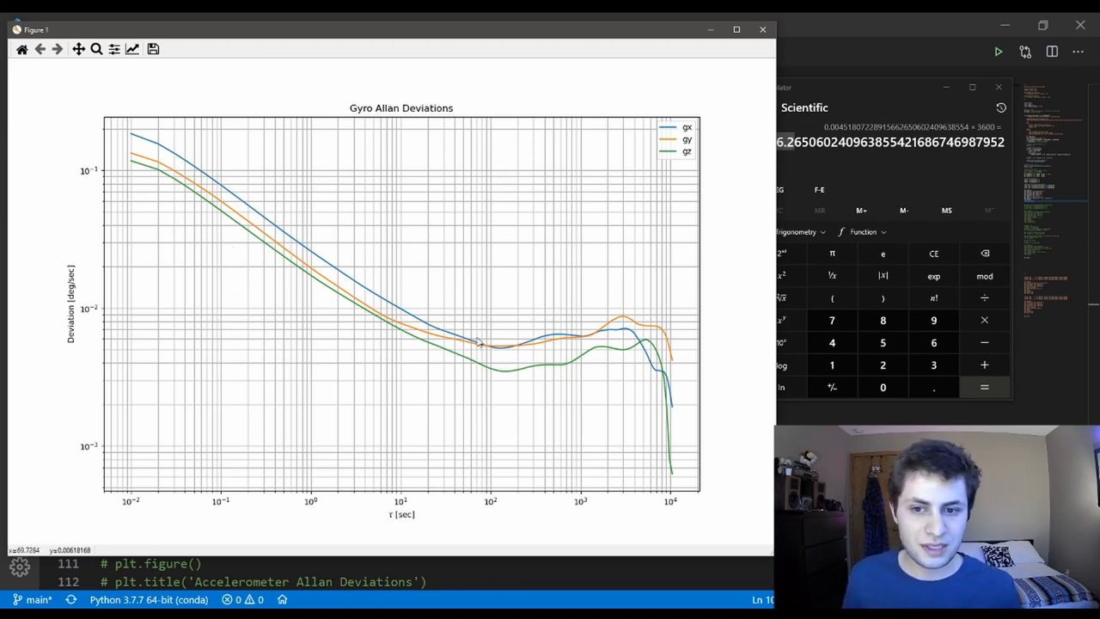
{"action": "mouse_move", "coordinate": [348, 309]}
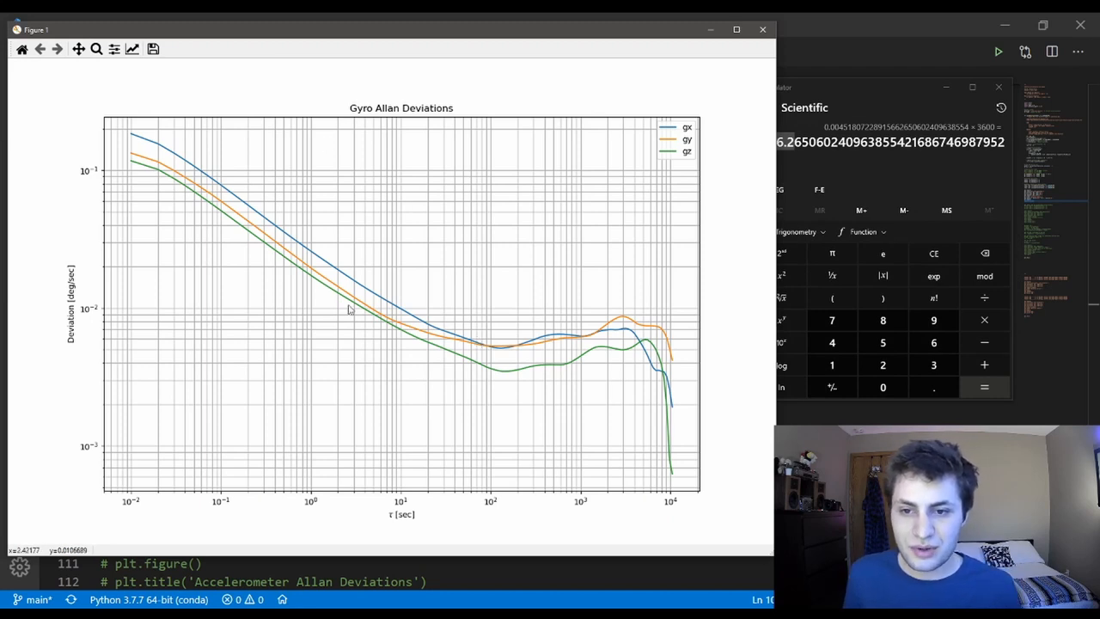
{"action": "mouse_move", "coordinate": [364, 144]}
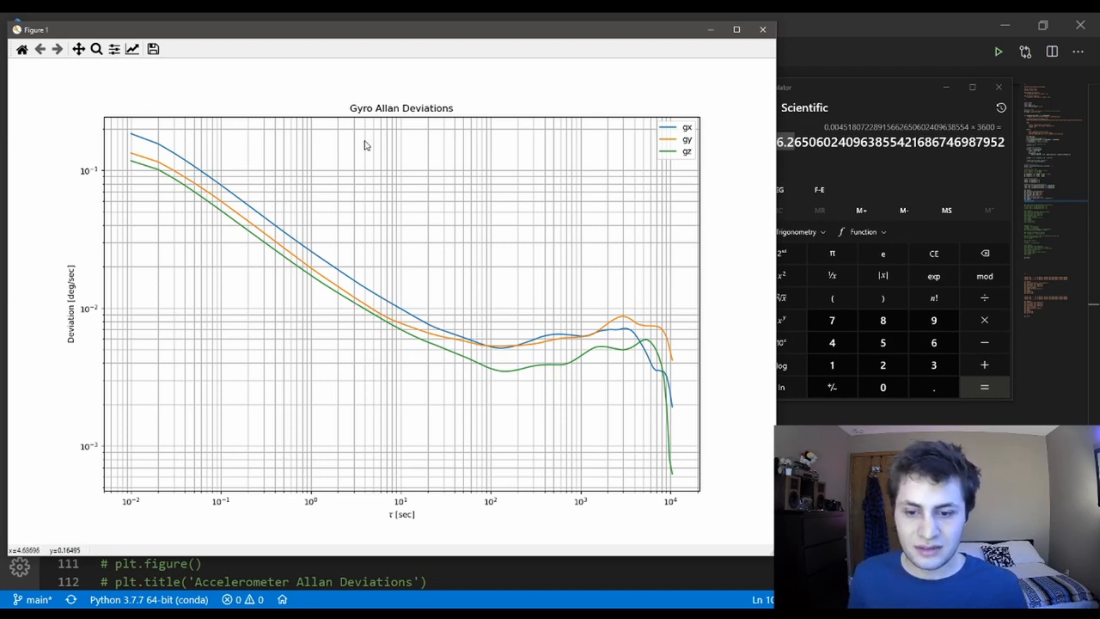
{"action": "mouse_move", "coordinate": [342, 367]}
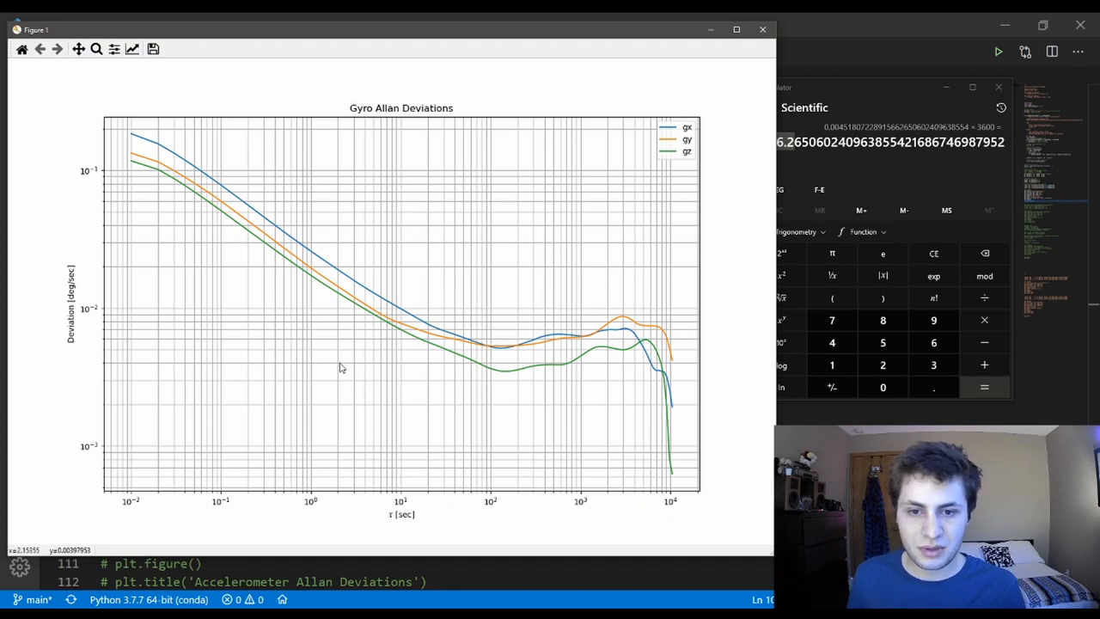
{"action": "mouse_move", "coordinate": [441, 422]}
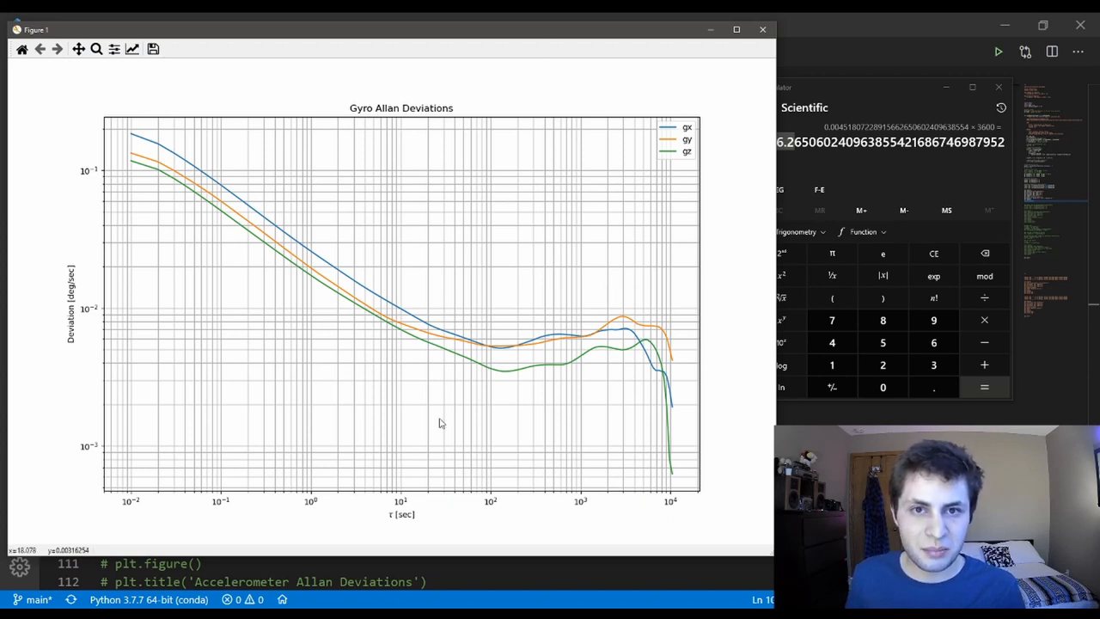